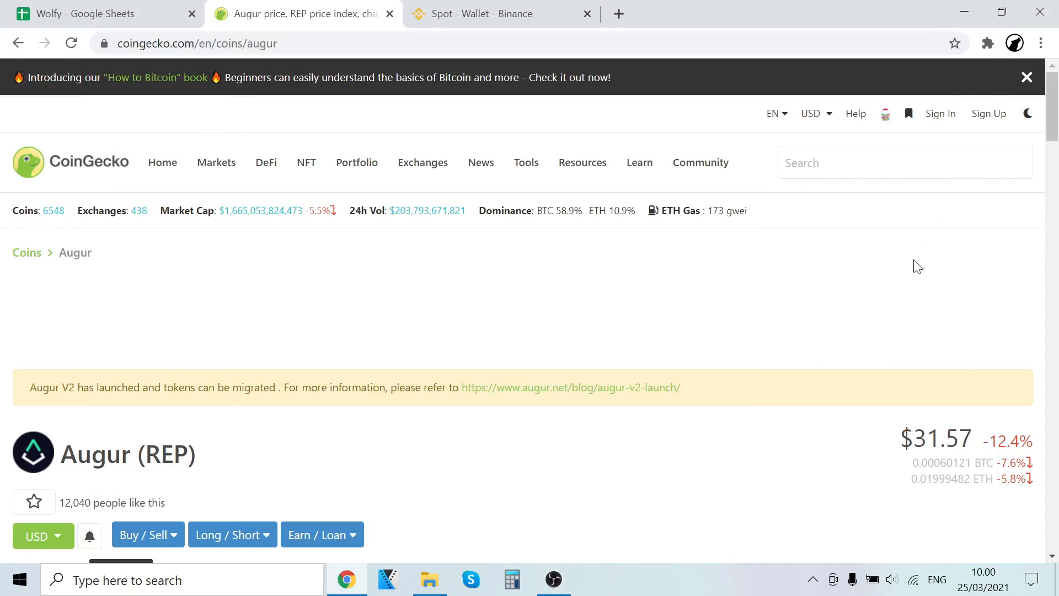
Scroll down Augur's CoinGecko page to the Markets table listing Binance REP/USDT.
scroll(down, 3)
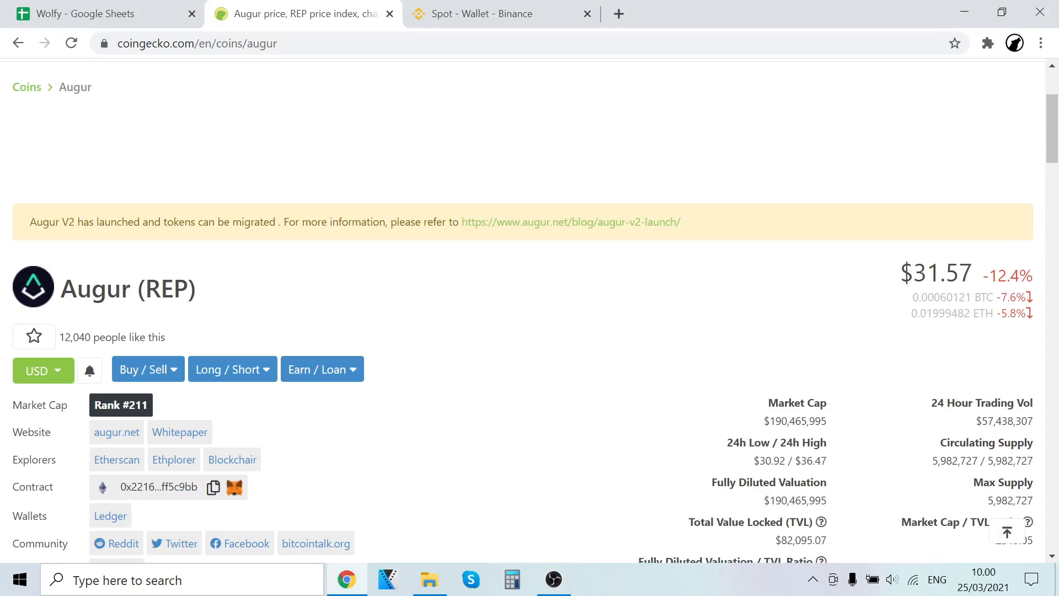
scroll(down, 3)
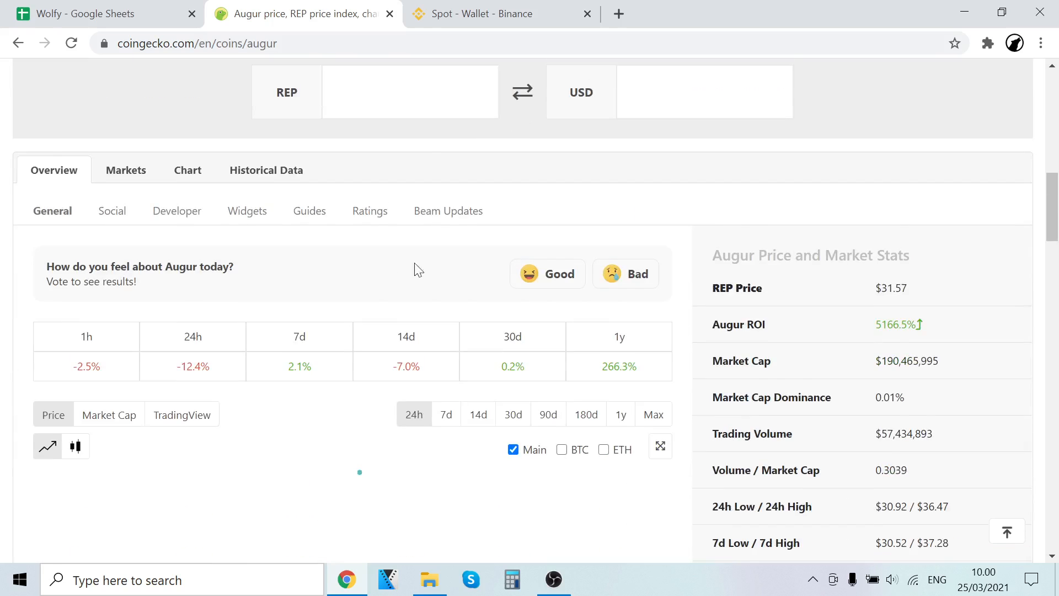
scroll(down, 3)
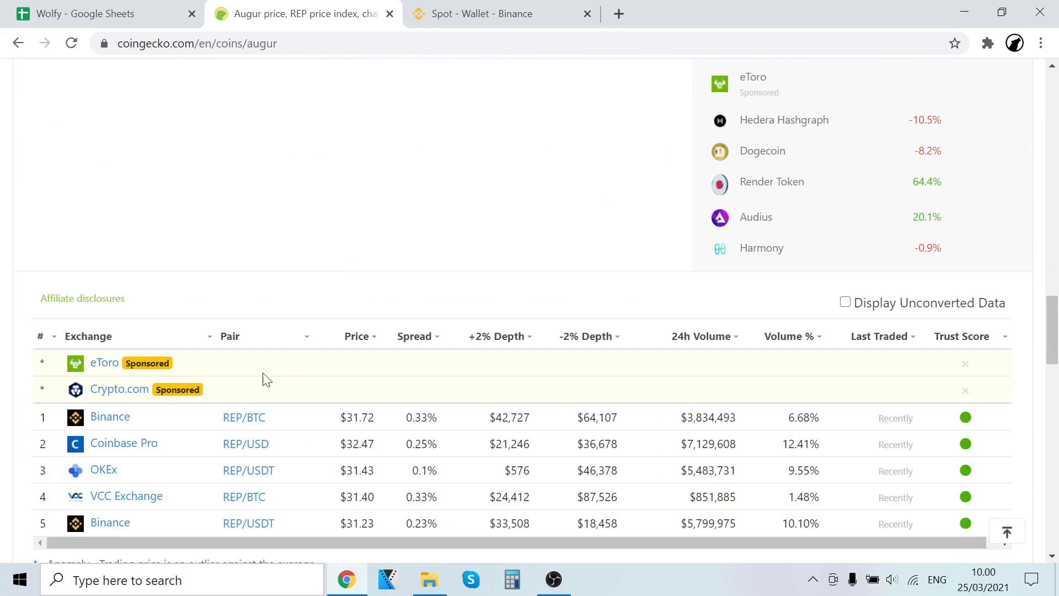
mouse_move(123, 442)
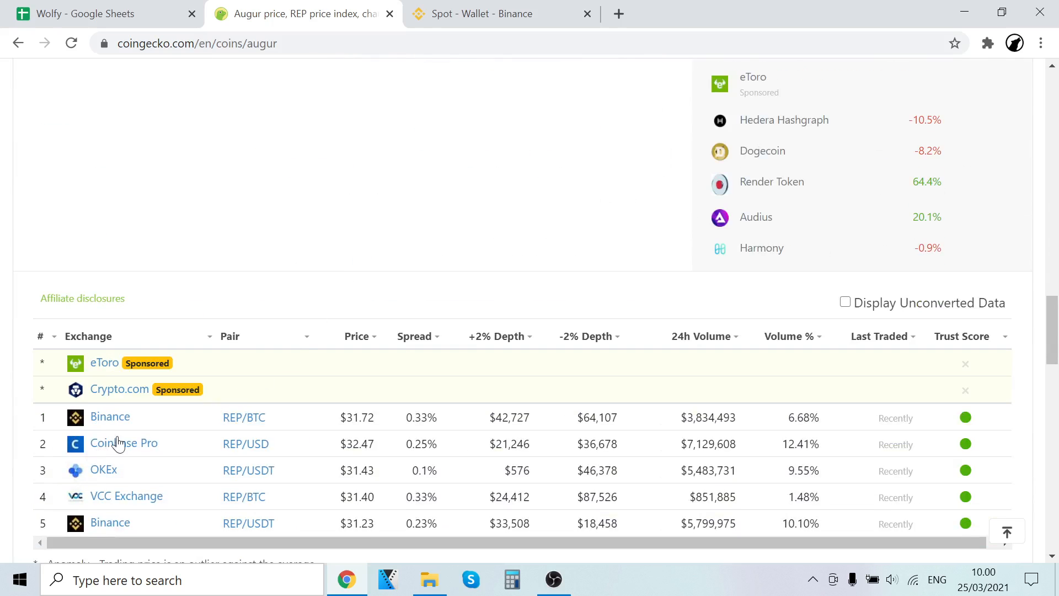
mouse_move(139, 485)
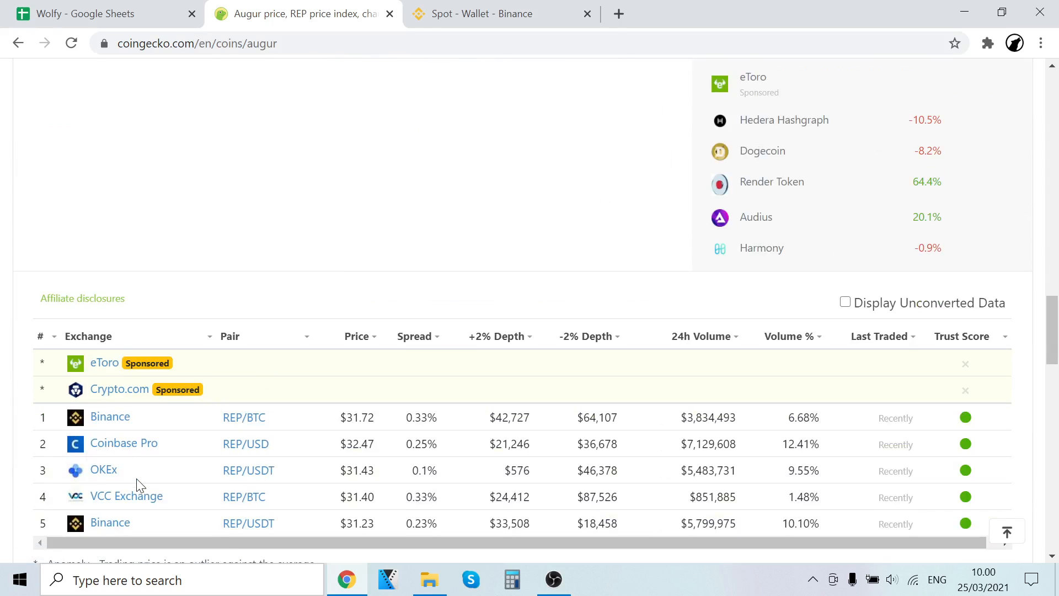
mouse_move(138, 510)
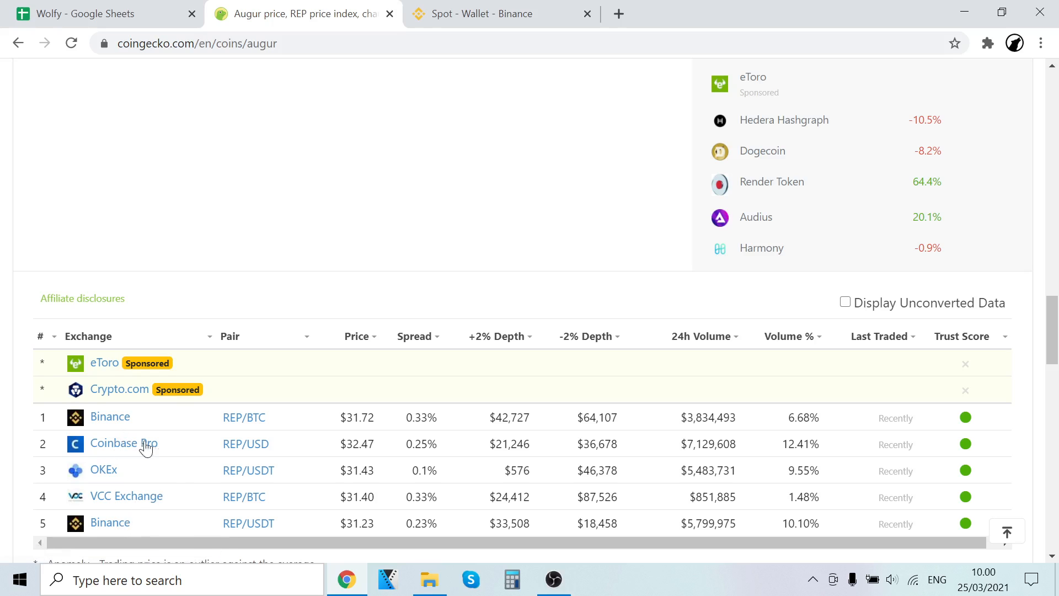
scroll(down, 3)
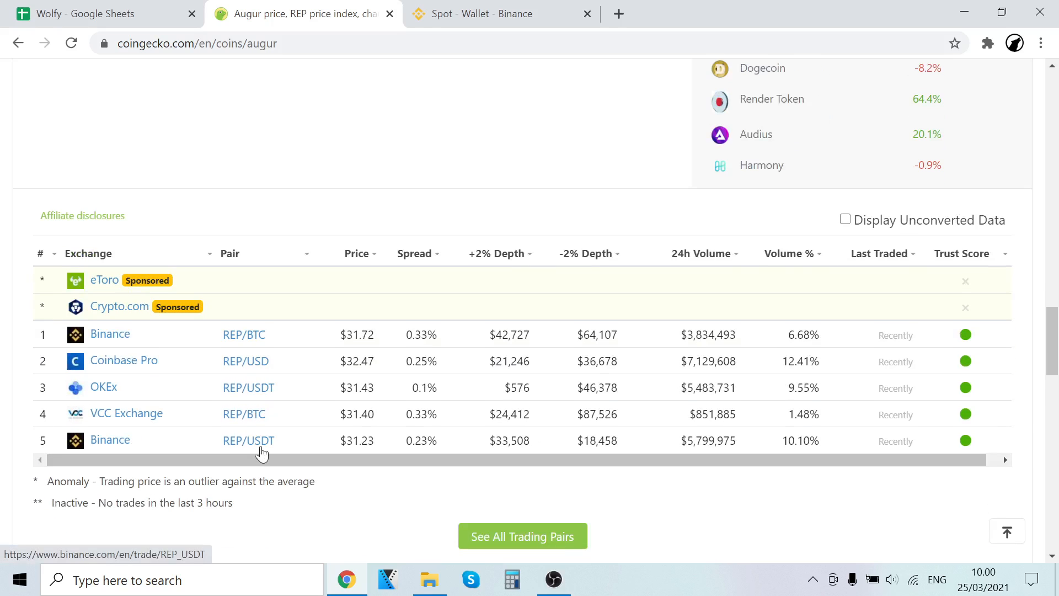
mouse_move(268, 444)
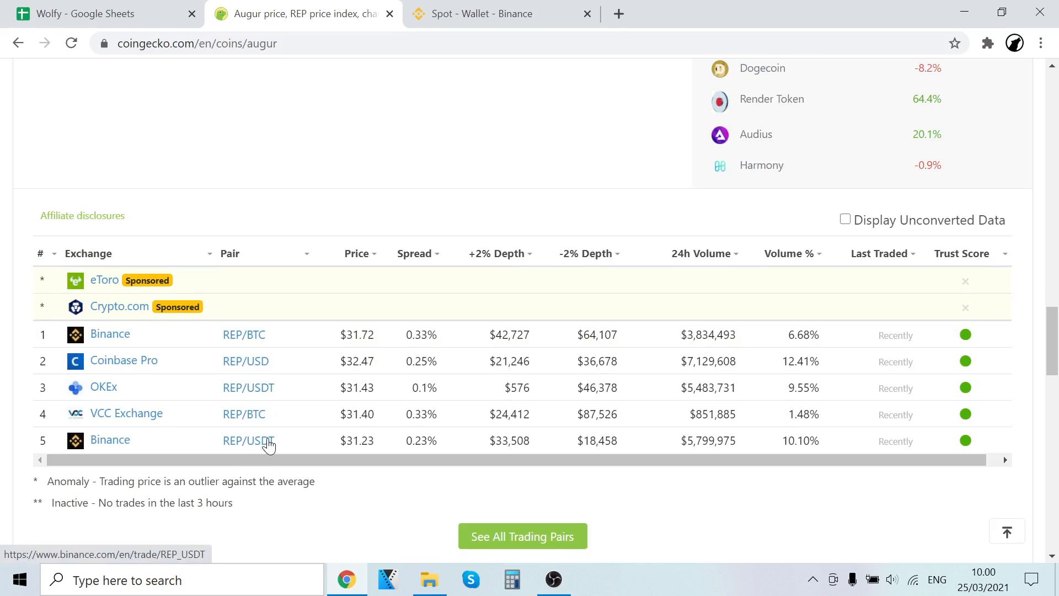
mouse_move(238, 448)
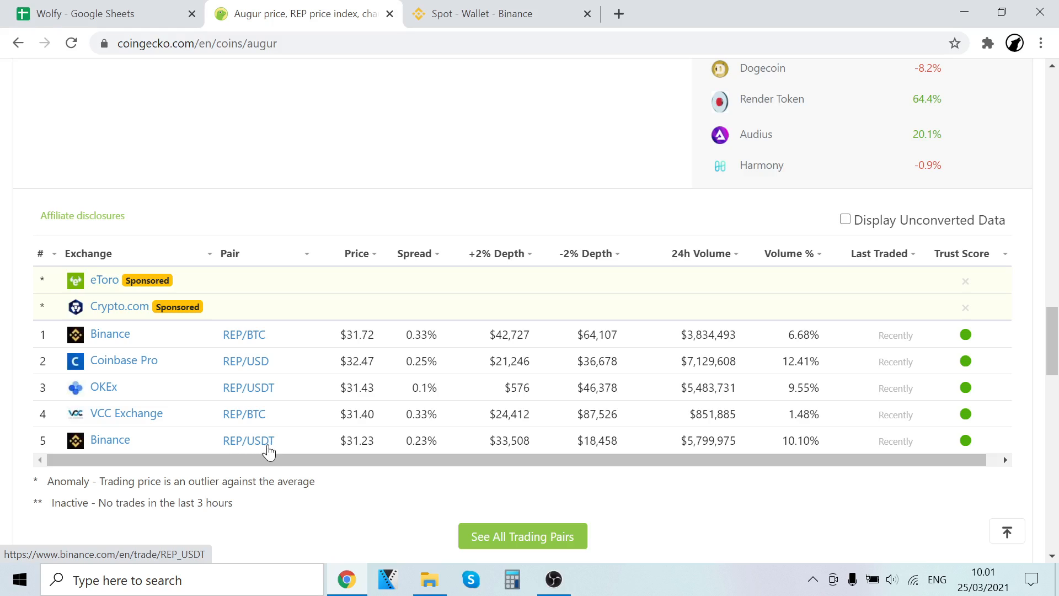
mouse_move(284, 449)
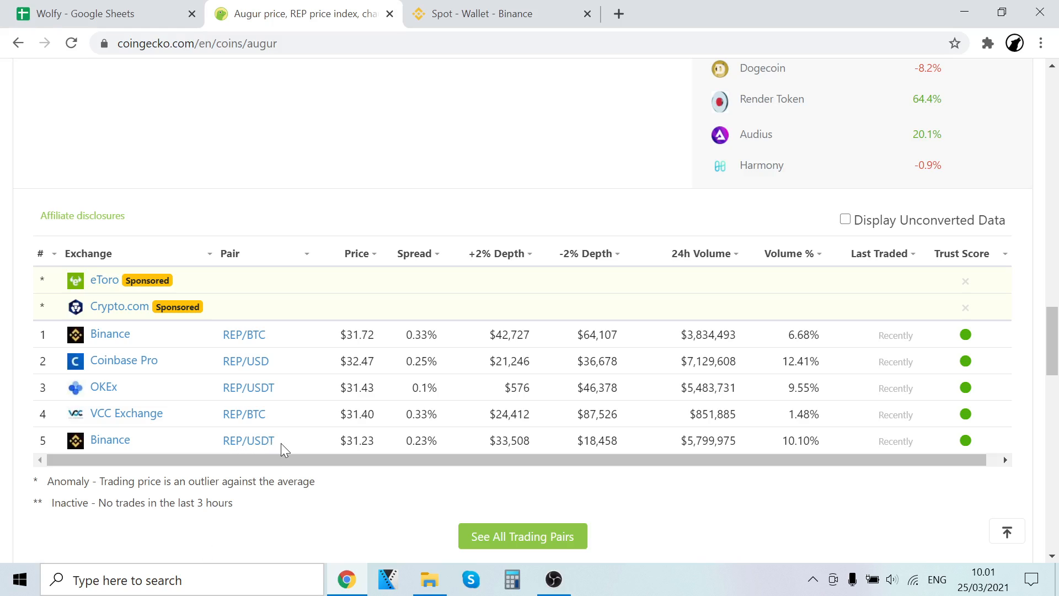
mouse_move(271, 456)
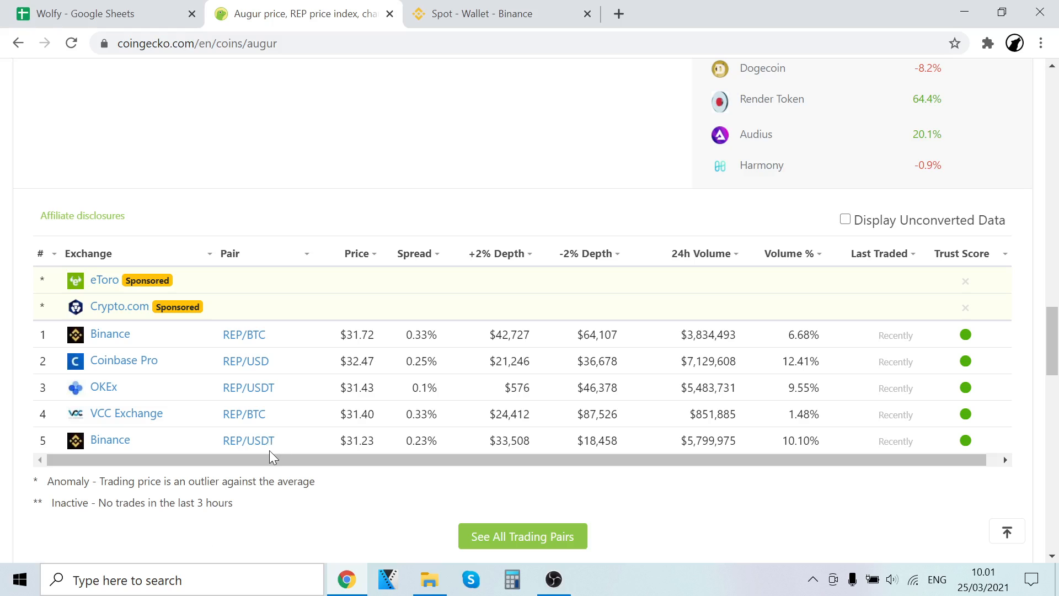
Go to the Binance home page and open Wallet > Fiat and Spot, showing USDT and BNB.
click(503, 14)
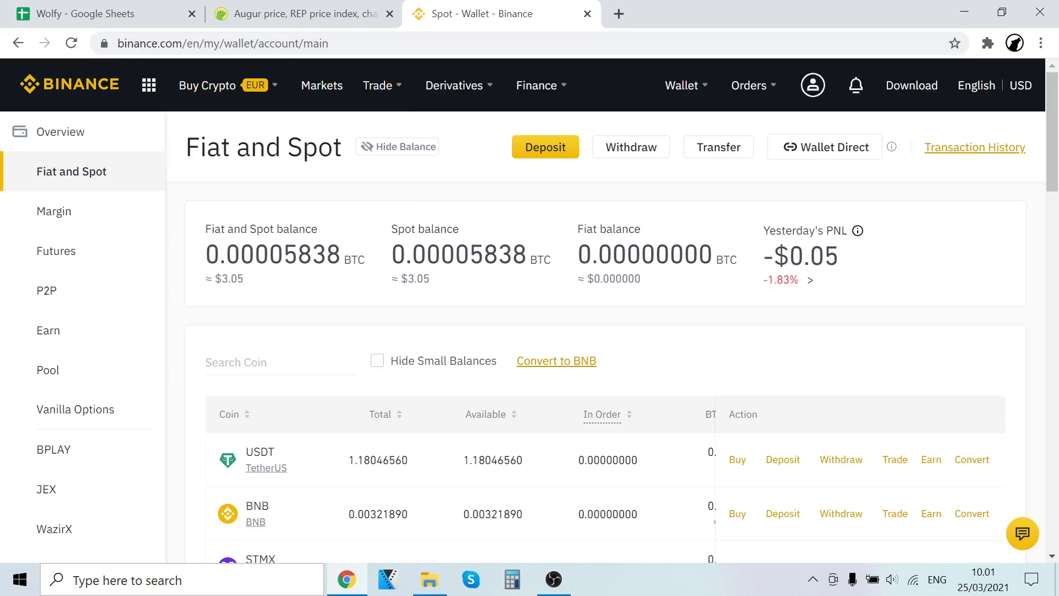
click(69, 84)
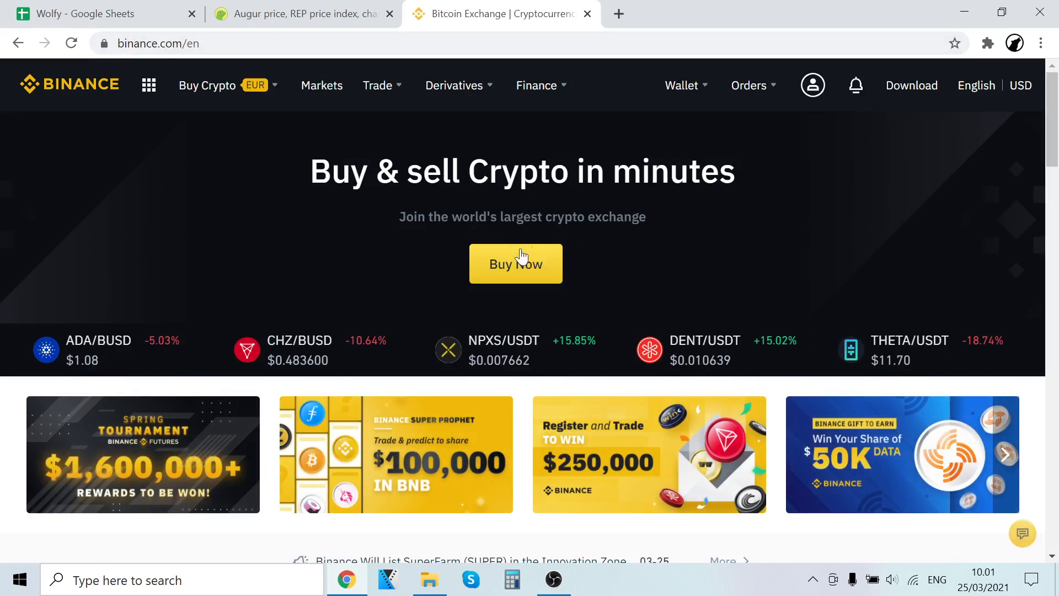
mouse_move(573, 244)
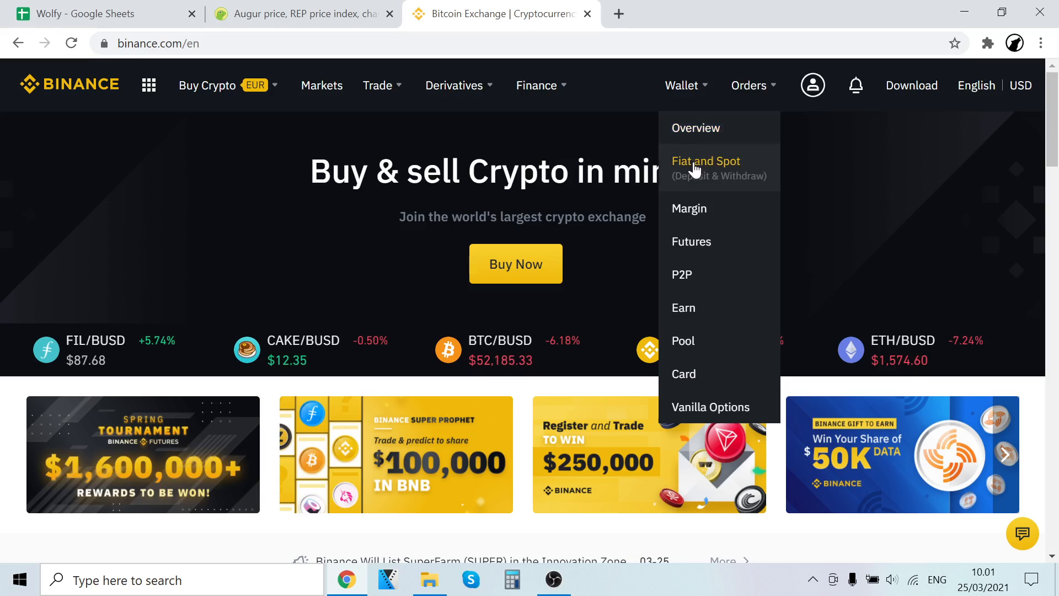
click(705, 161)
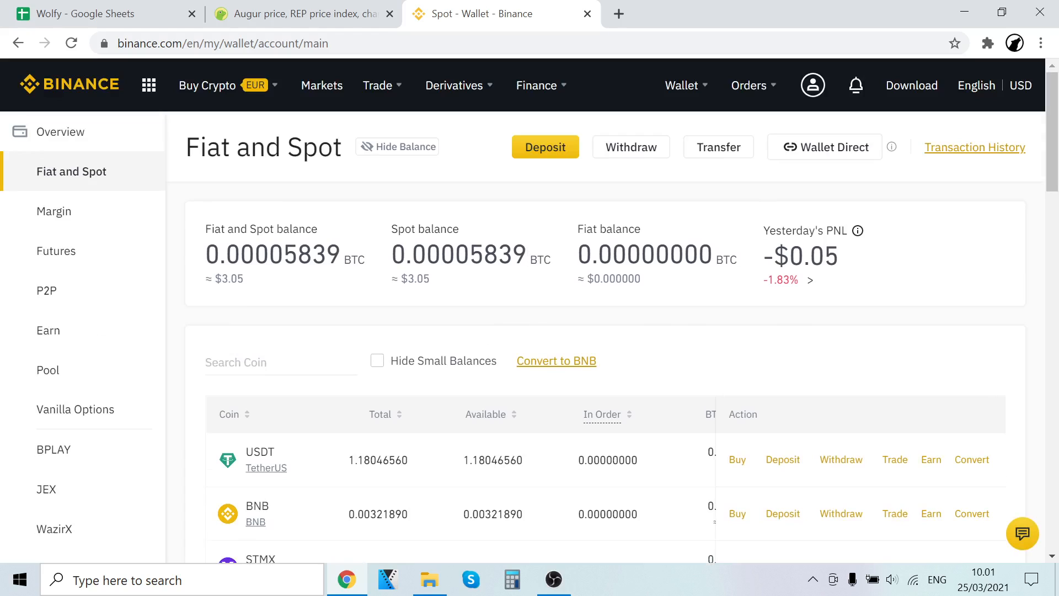
mouse_move(491, 239)
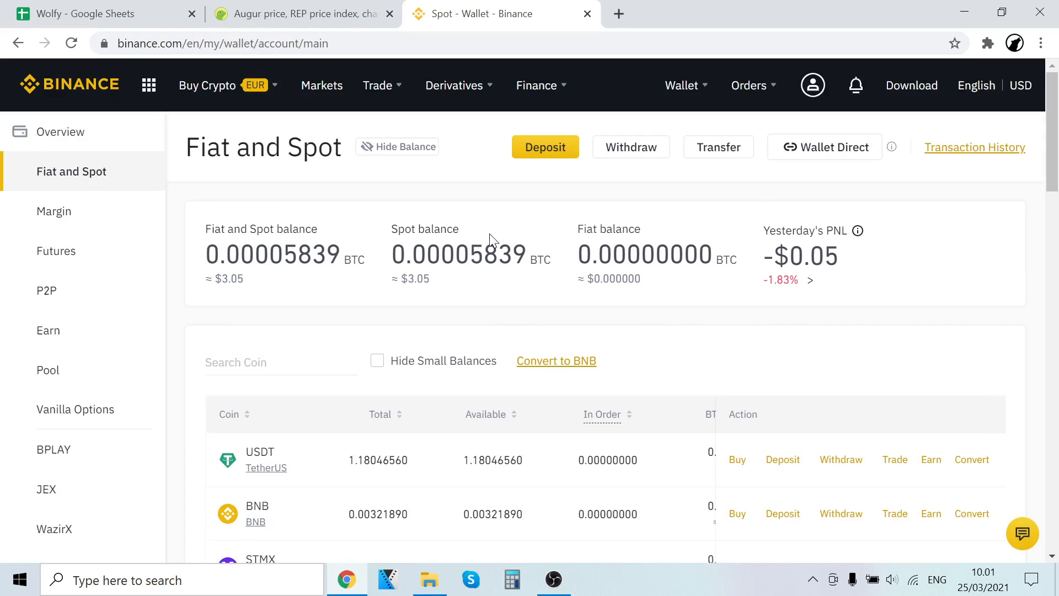
mouse_move(416, 223)
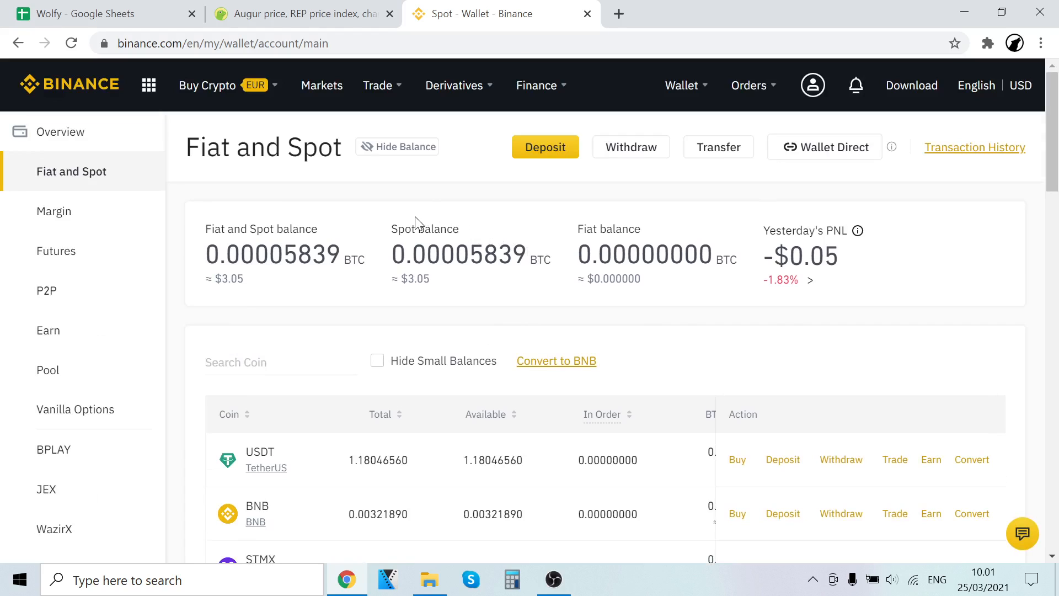
mouse_move(338, 292)
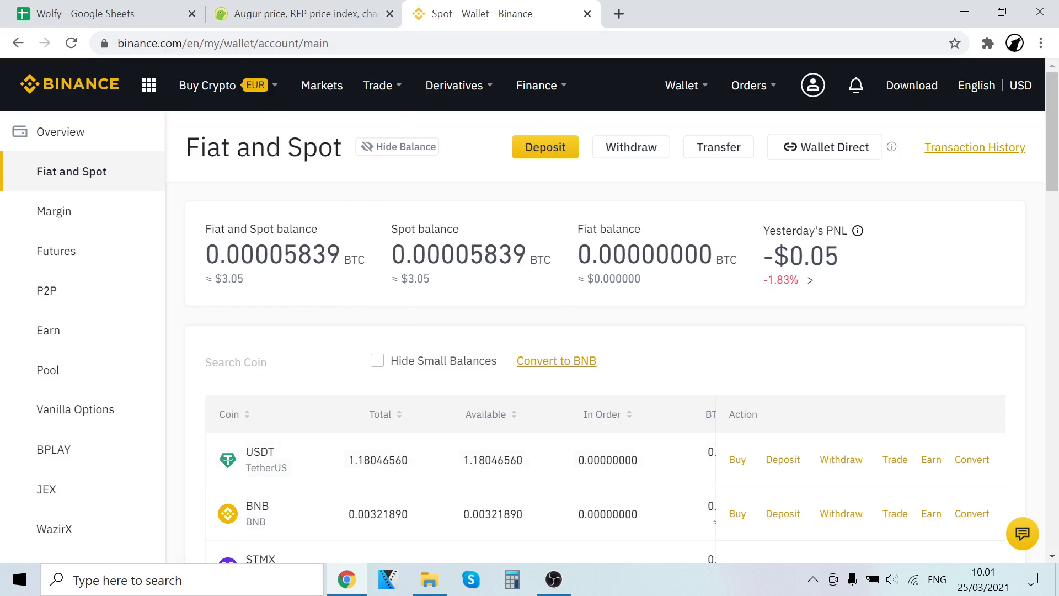
Set up a Credit/Debit Card buy of USDT for 2560 EUR, about 3,008.21 USDT.
click(207, 85)
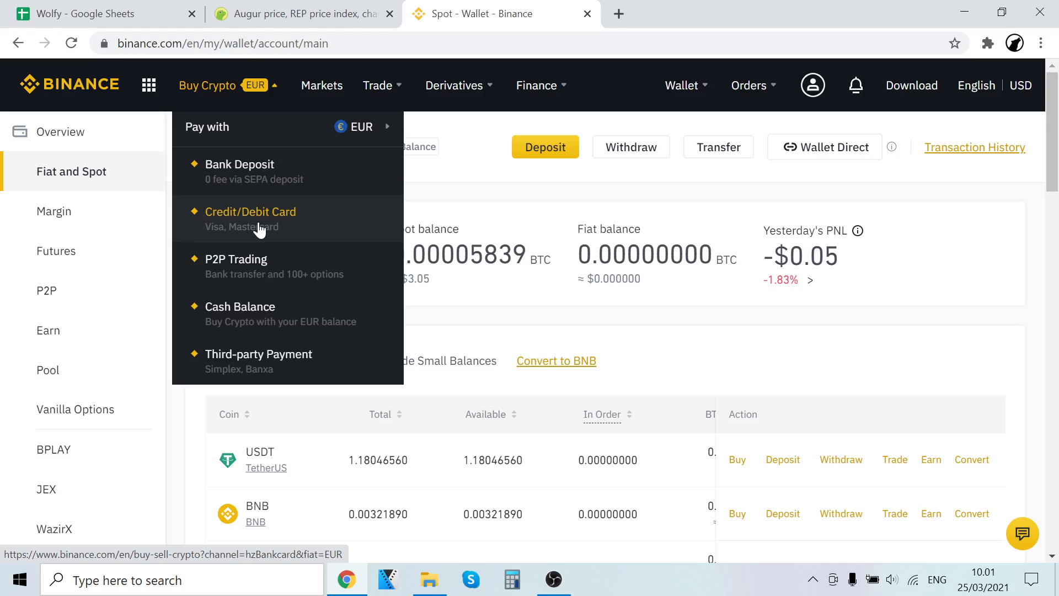
click(250, 211)
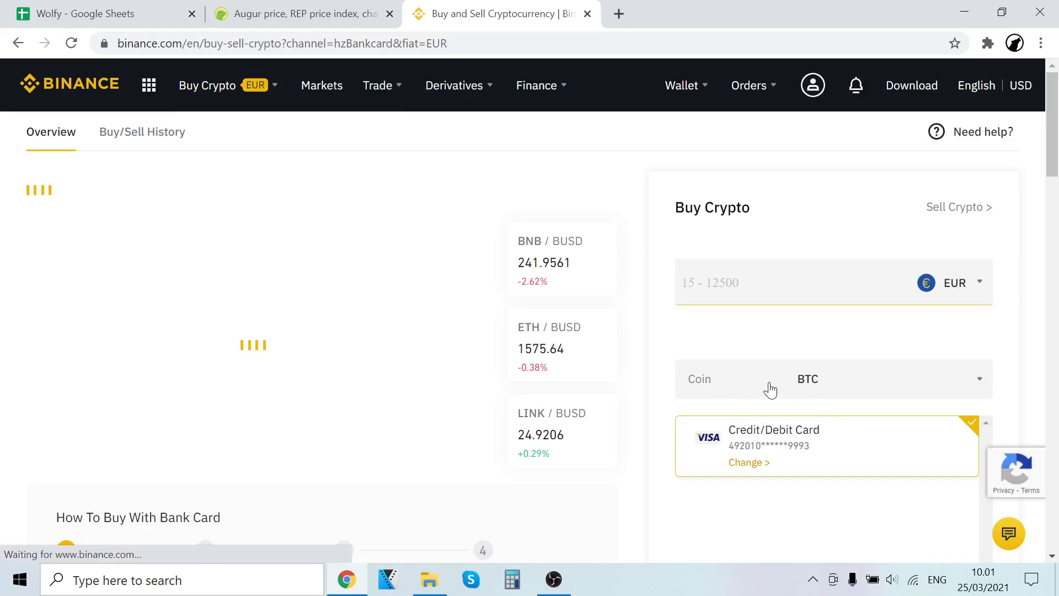
click(833, 378)
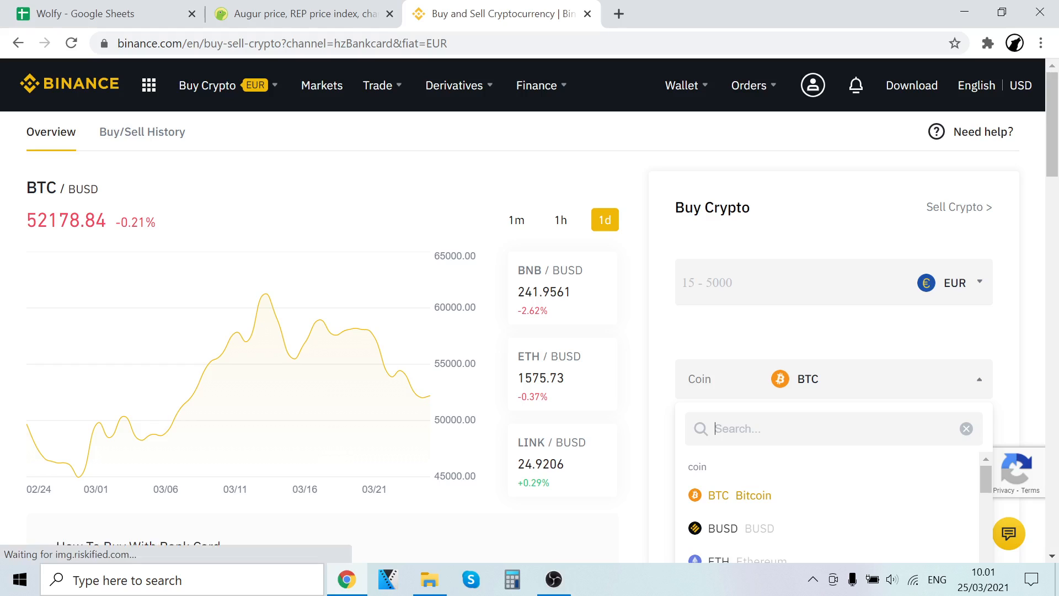
text(usdt)
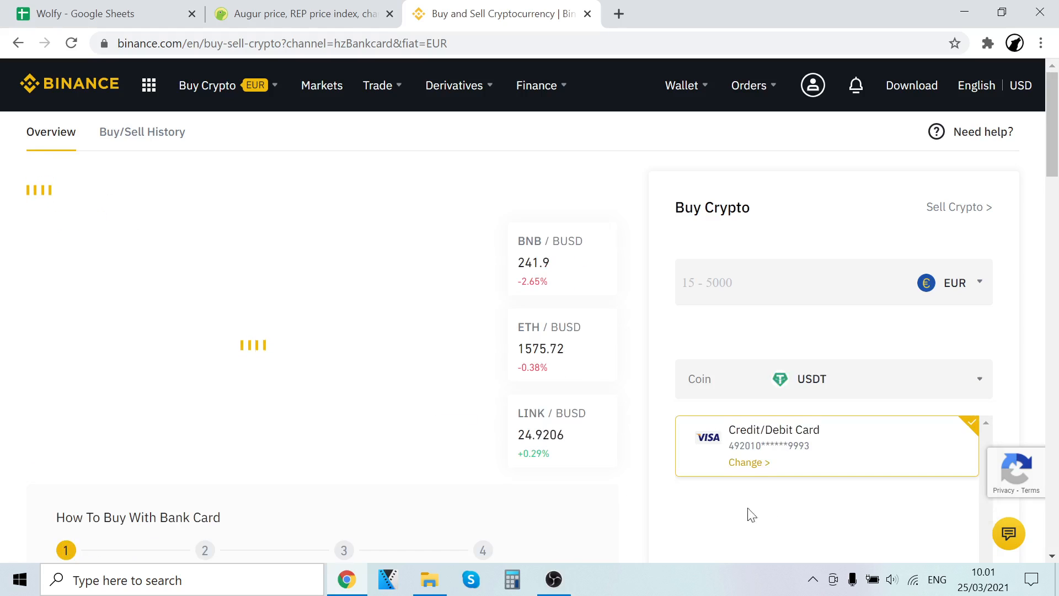
scroll(down, 3)
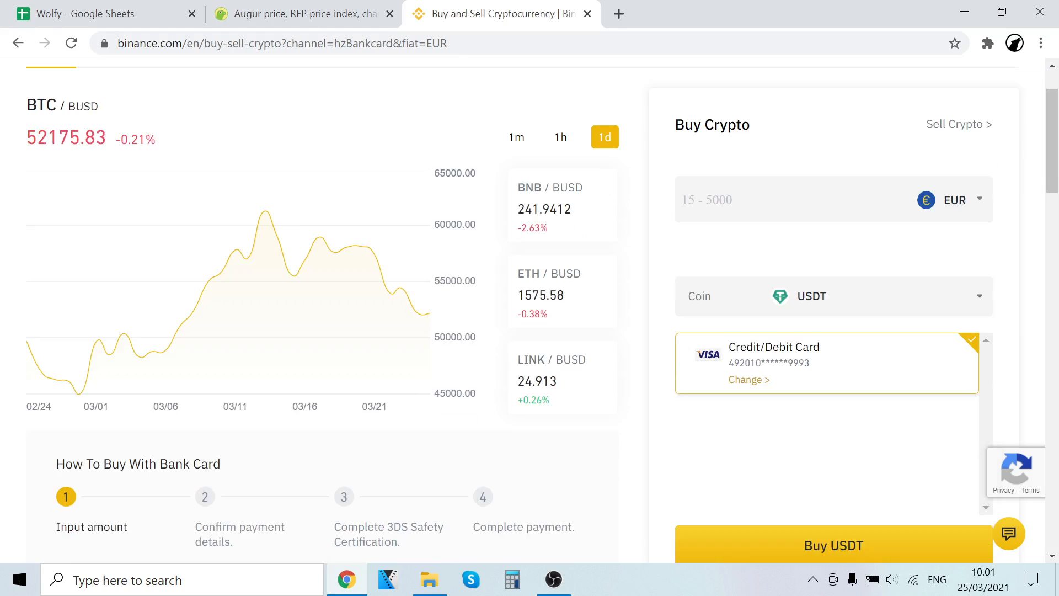
text(2560)
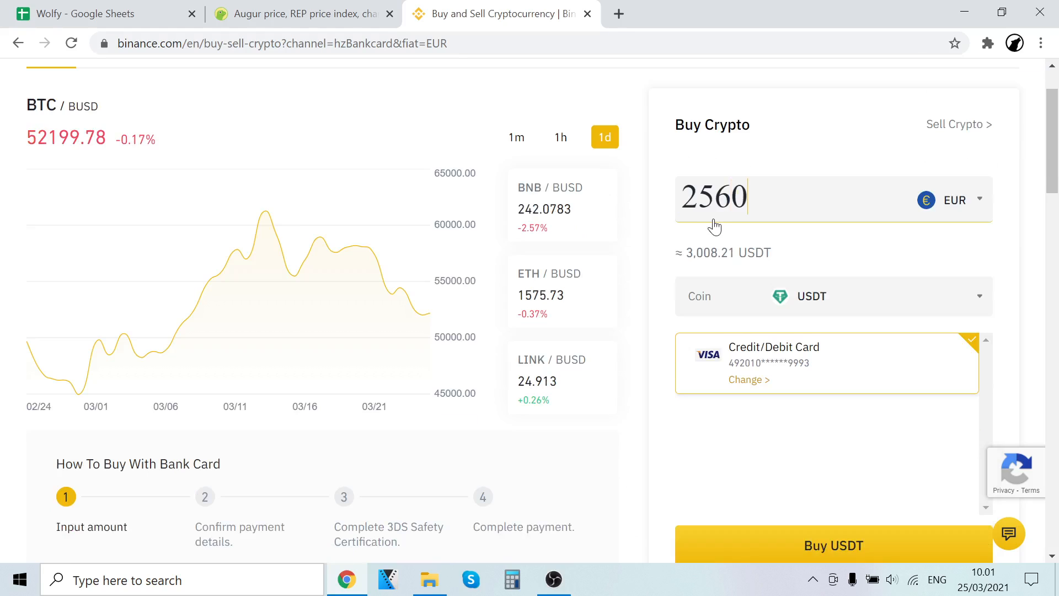
scroll(down, 3)
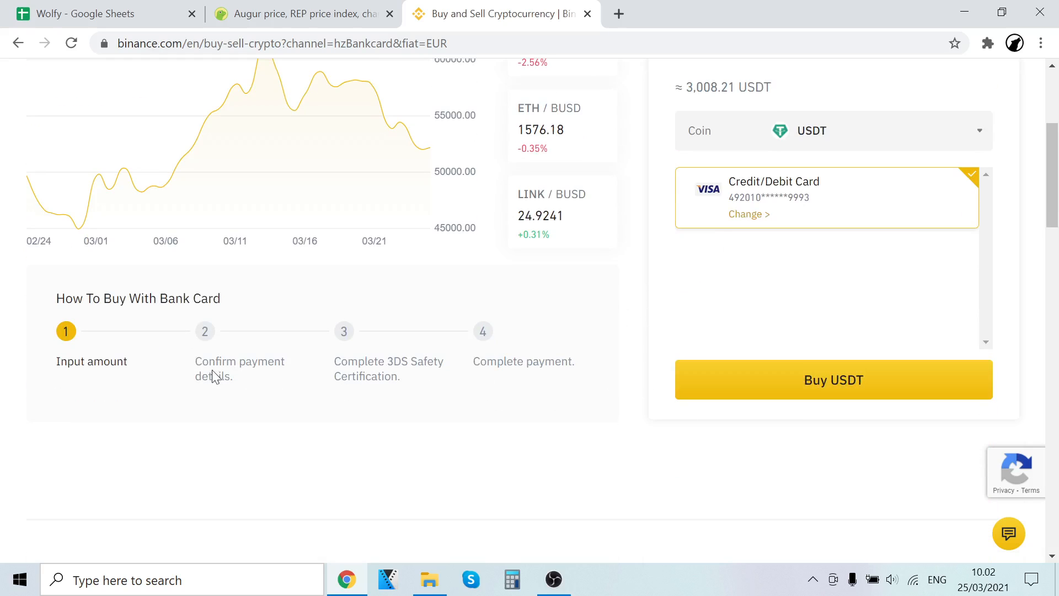
mouse_move(234, 378)
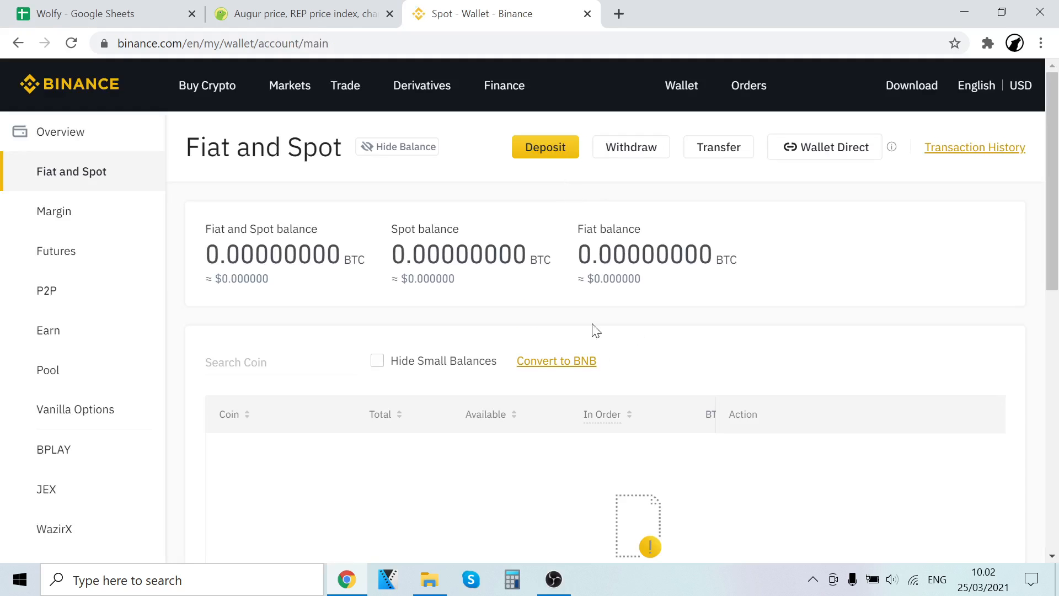
Open the REP/USDT spot pair, check CoinGecko, and scroll to the order form.
scroll(down, 3)
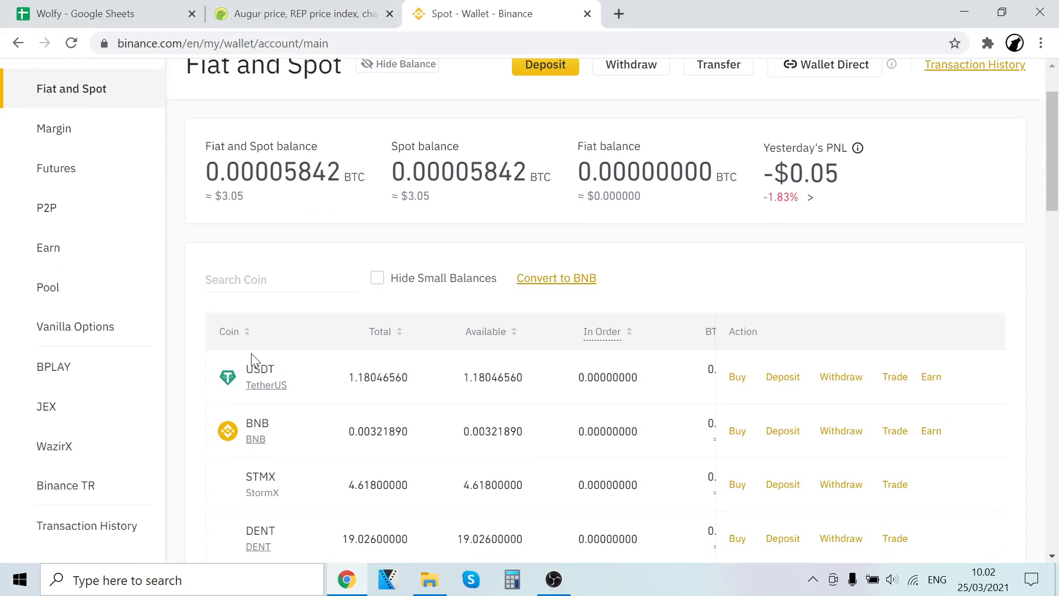
click(377, 85)
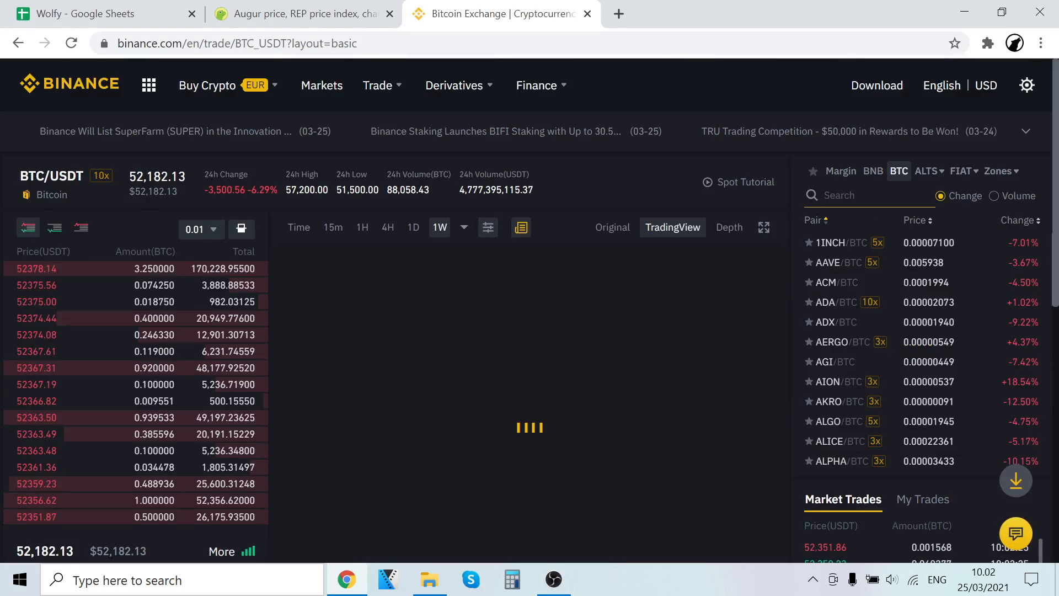
text(rep)
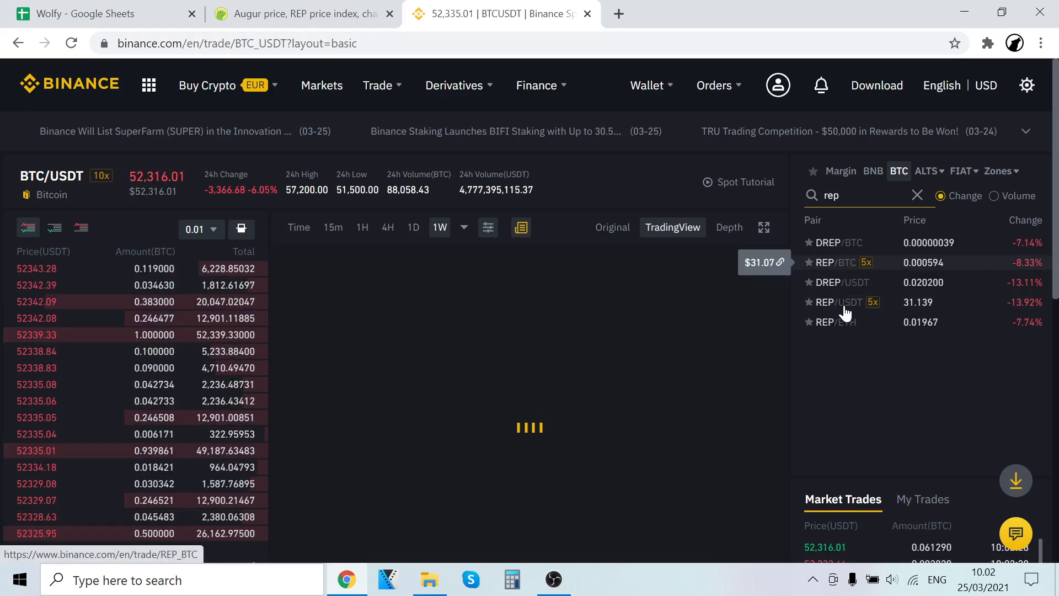
click(835, 301)
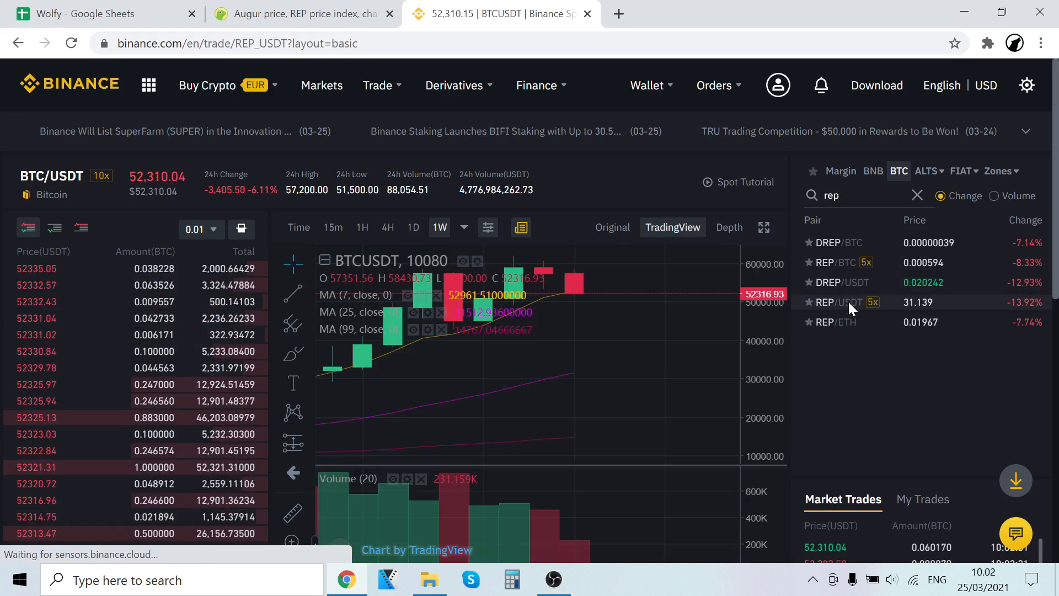
click(834, 301)
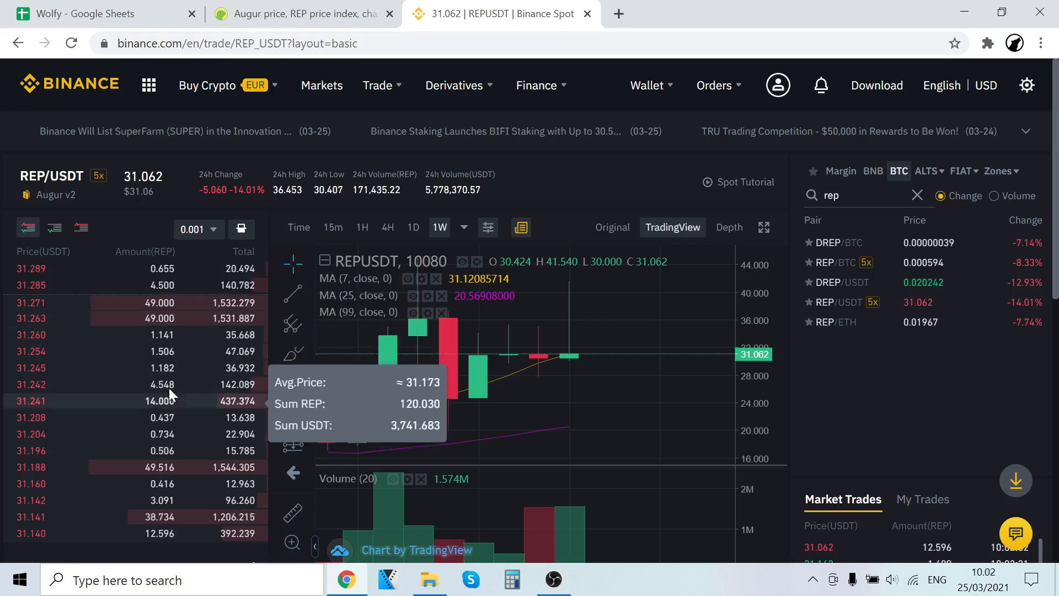
mouse_move(121, 392)
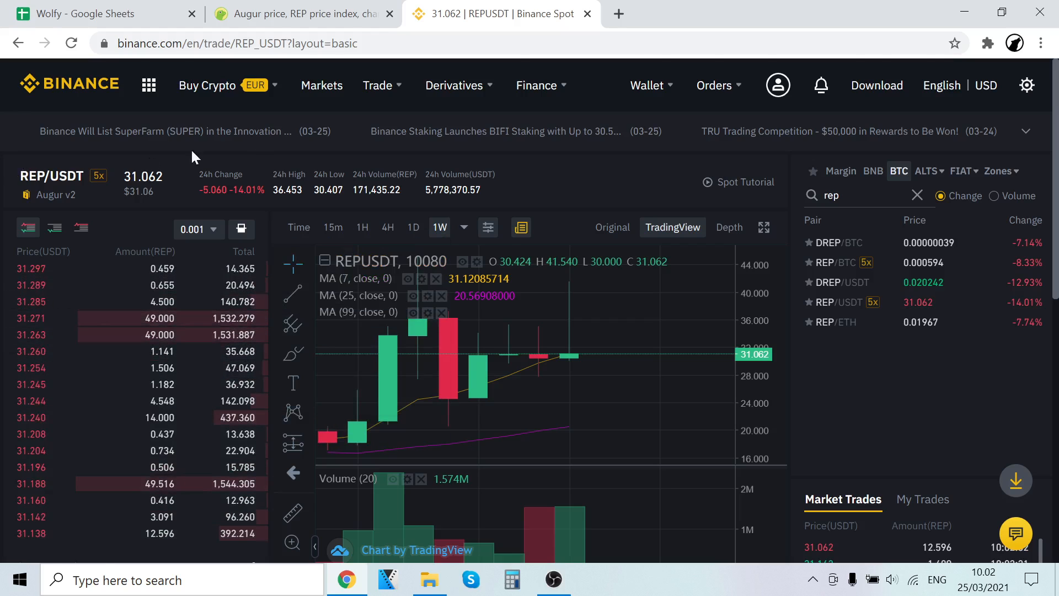
click(301, 14)
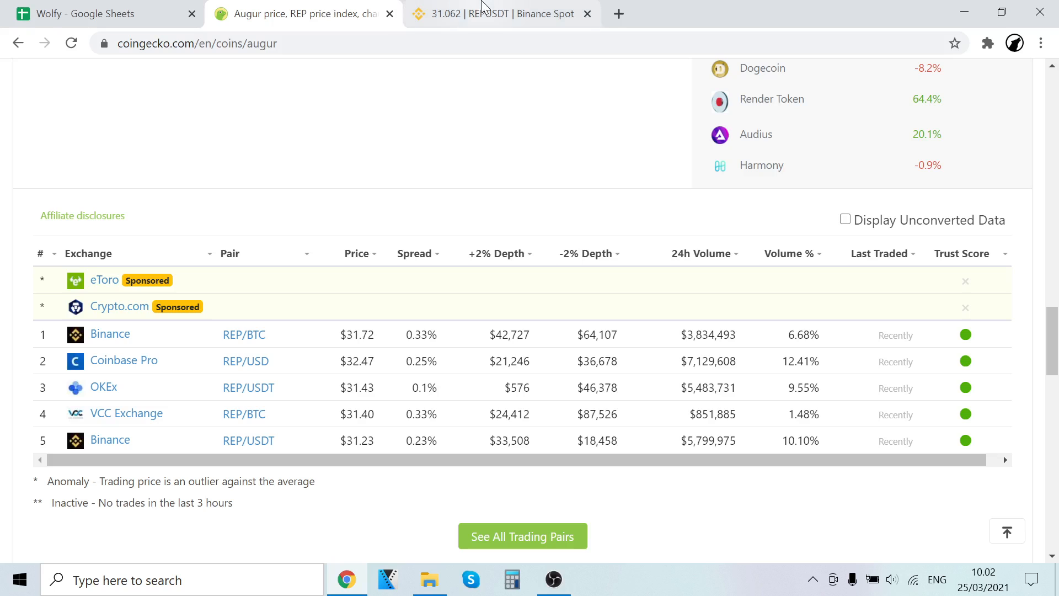
click(503, 13)
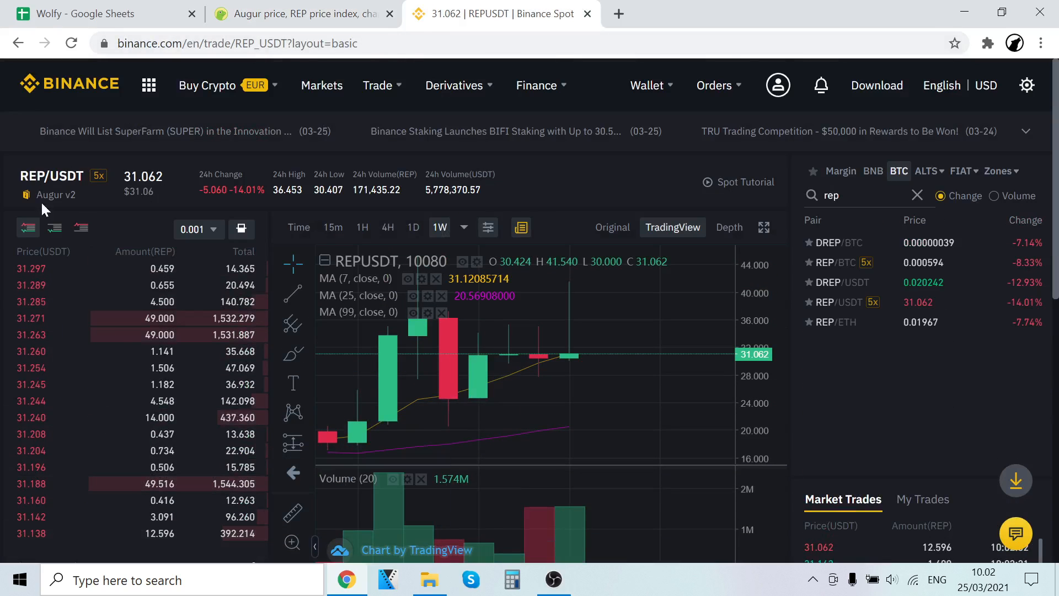
scroll(down, 3)
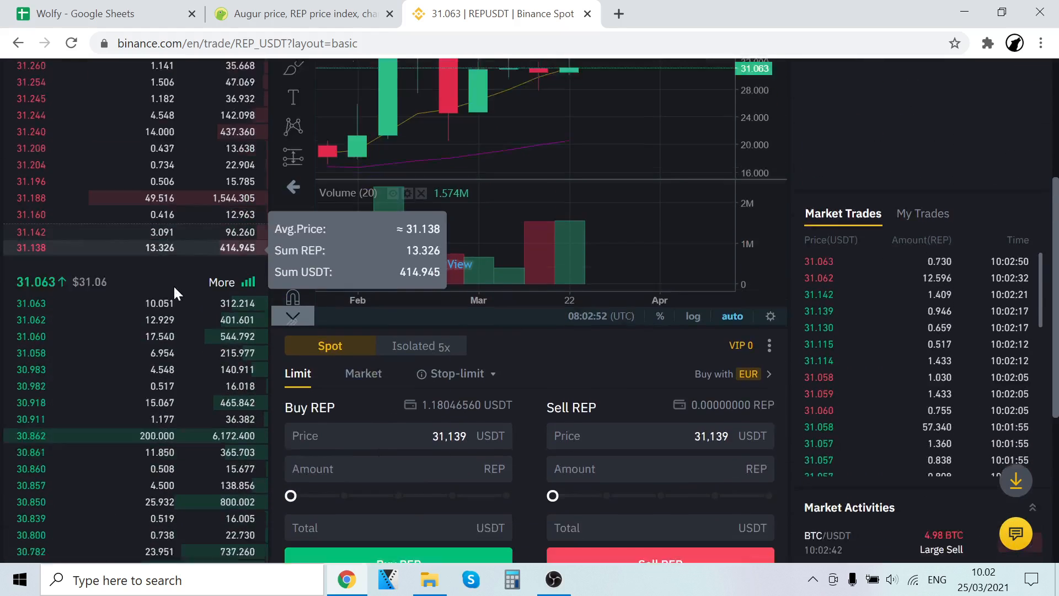
Set a Market buy of REP by Total, with the slider at 100% (1.180394 USDT).
click(363, 328)
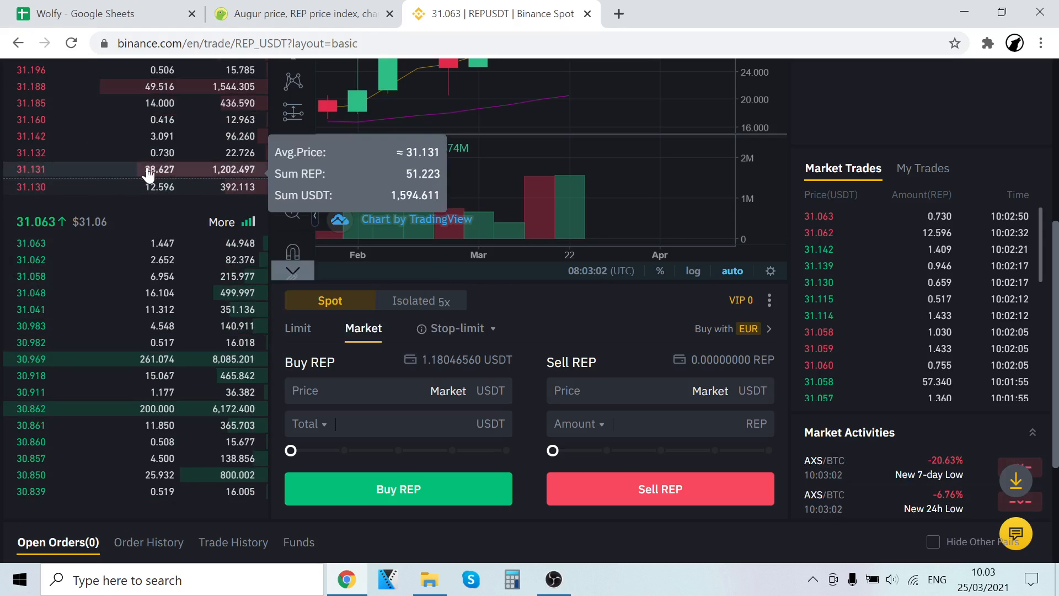
click(310, 423)
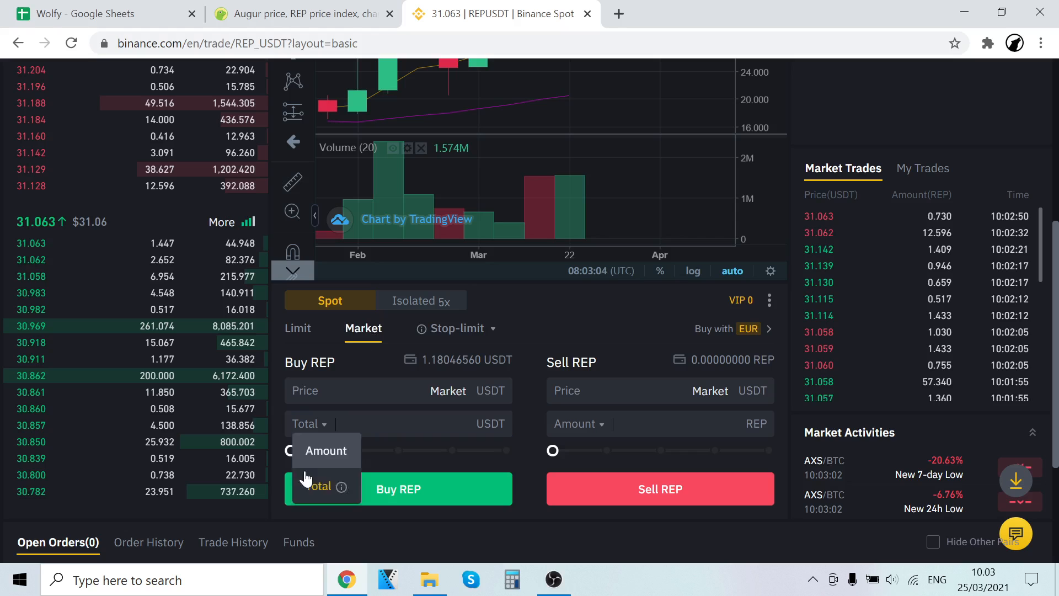
drag(289, 450, 344, 450)
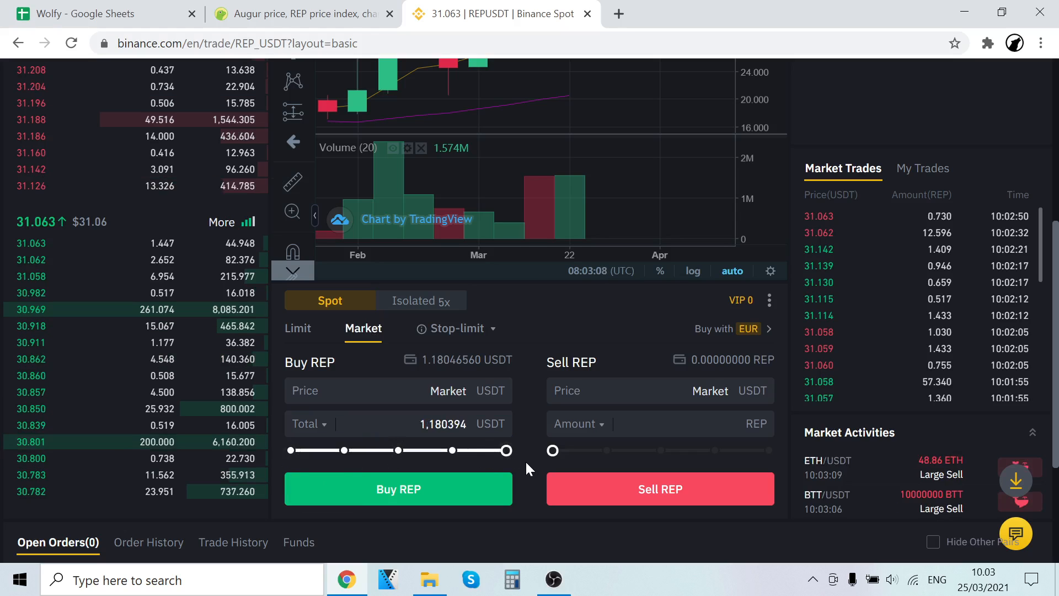
click(398, 423)
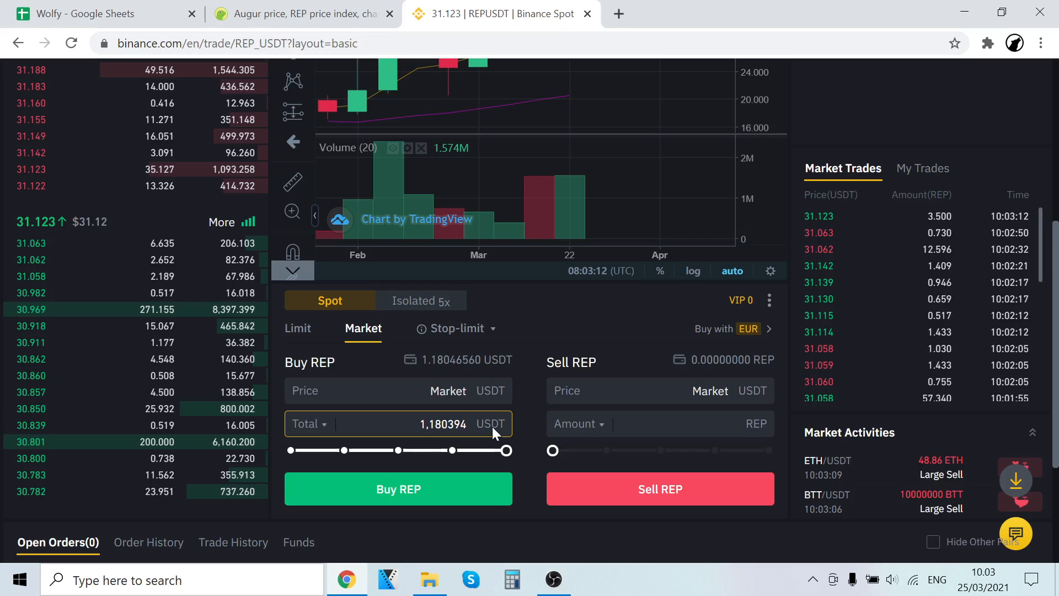
drag(506, 451, 402, 450)
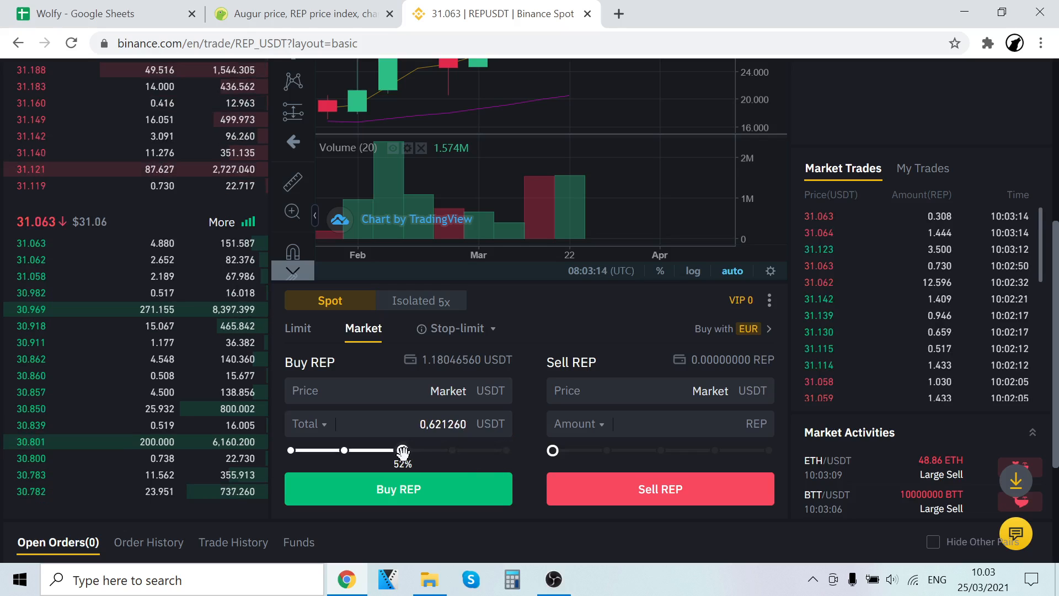
drag(403, 450, 422, 450)
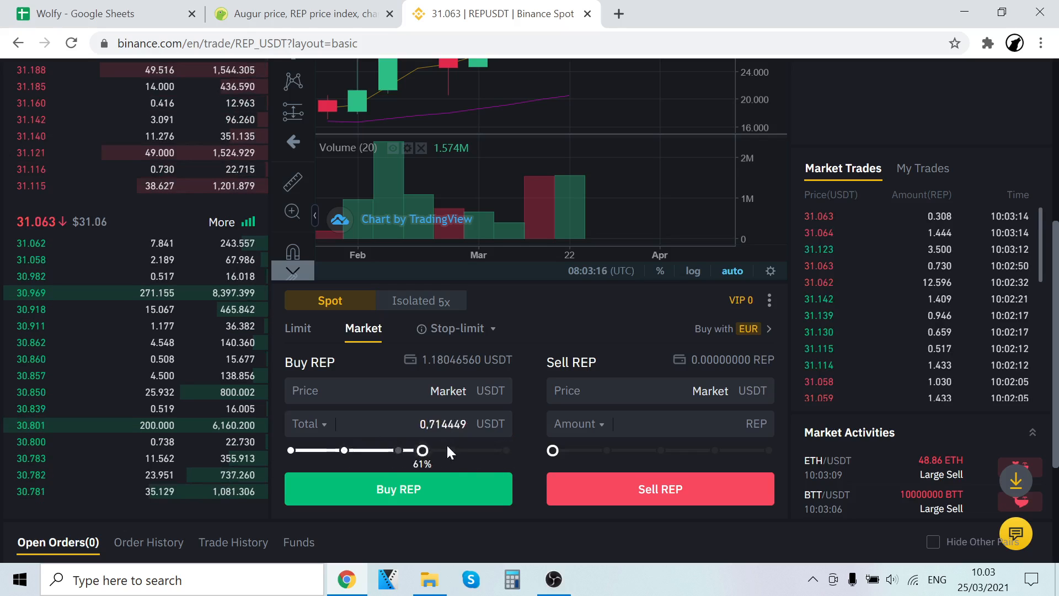
drag(422, 451, 507, 450)
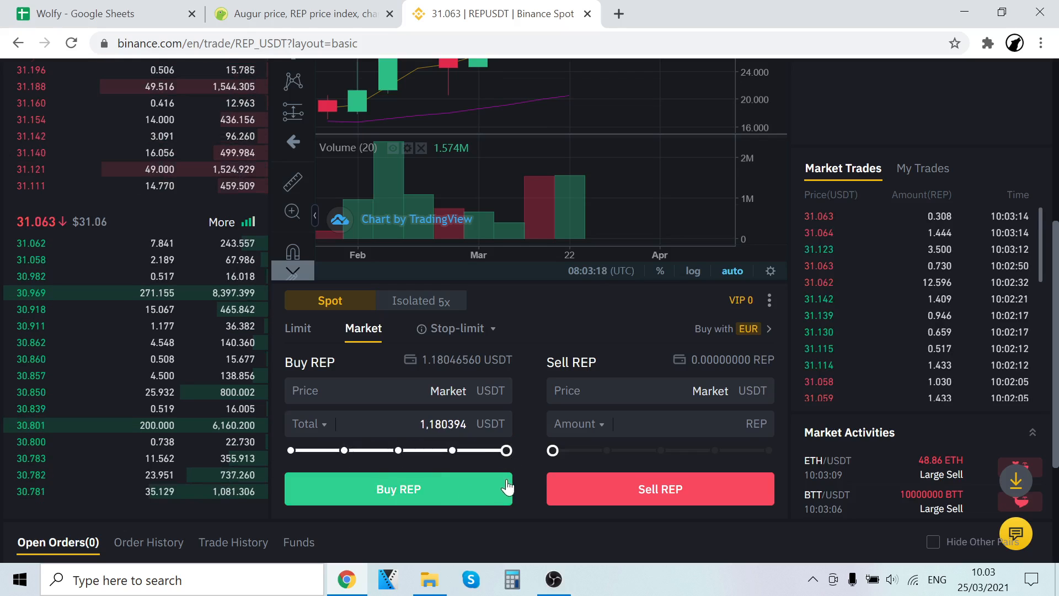
Open Wallet > Fiat and Spot to check the 1.18046560 USDT balance.
click(646, 85)
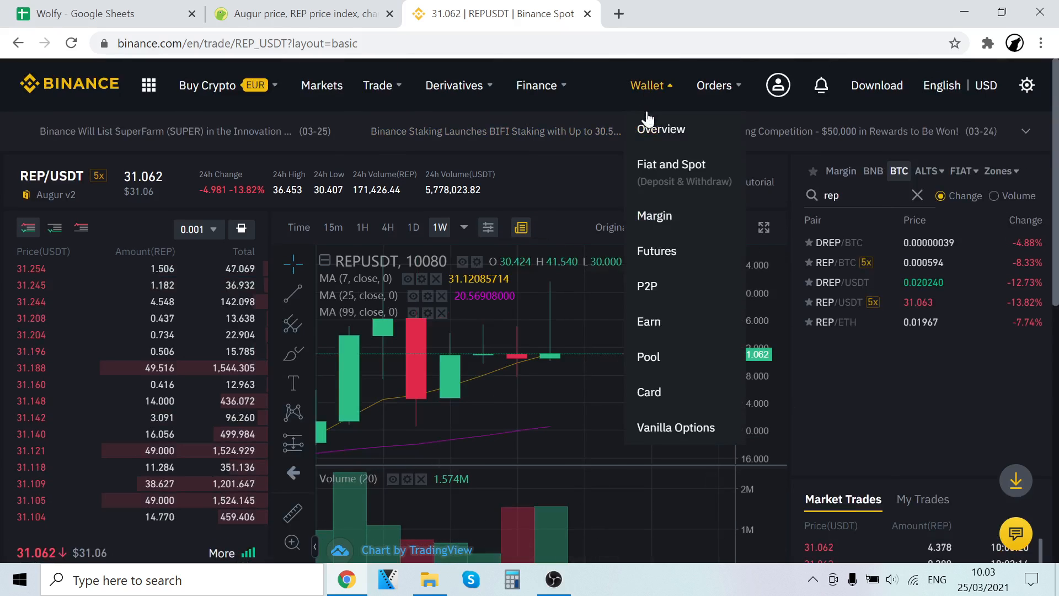
mouse_move(671, 172)
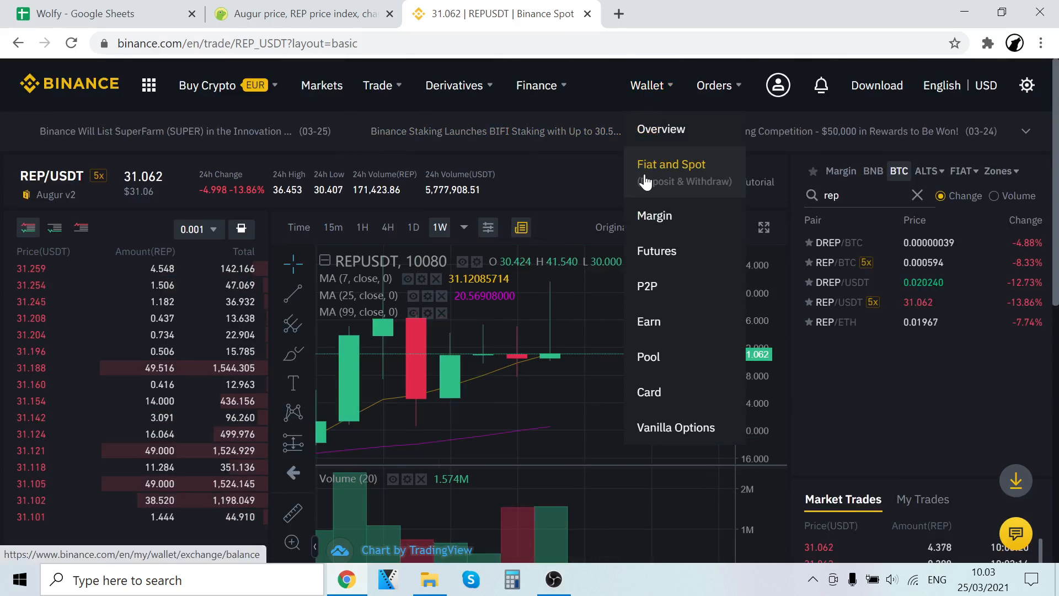
click(670, 165)
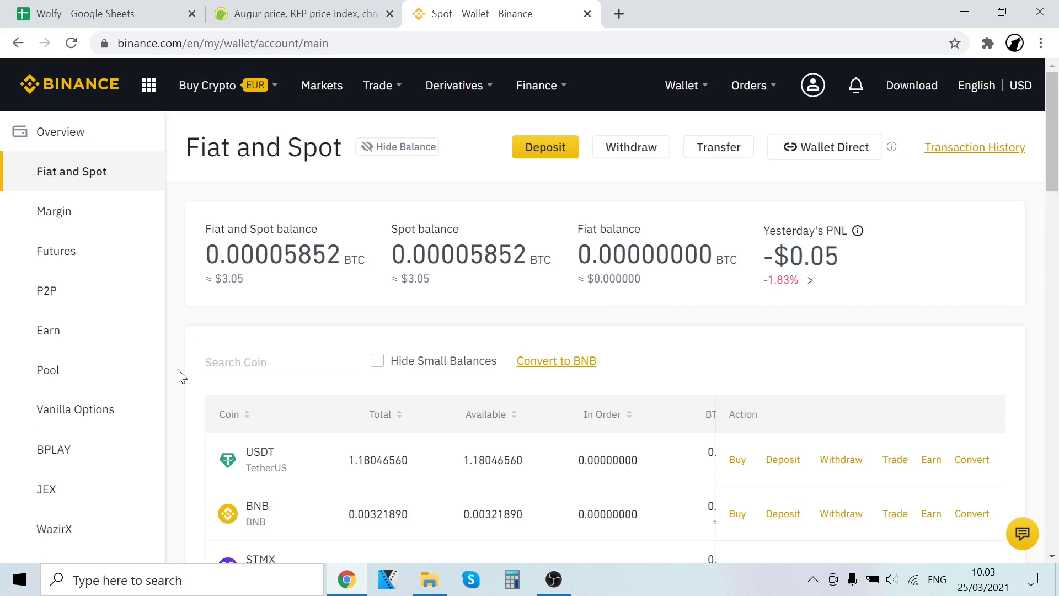
mouse_move(274, 451)
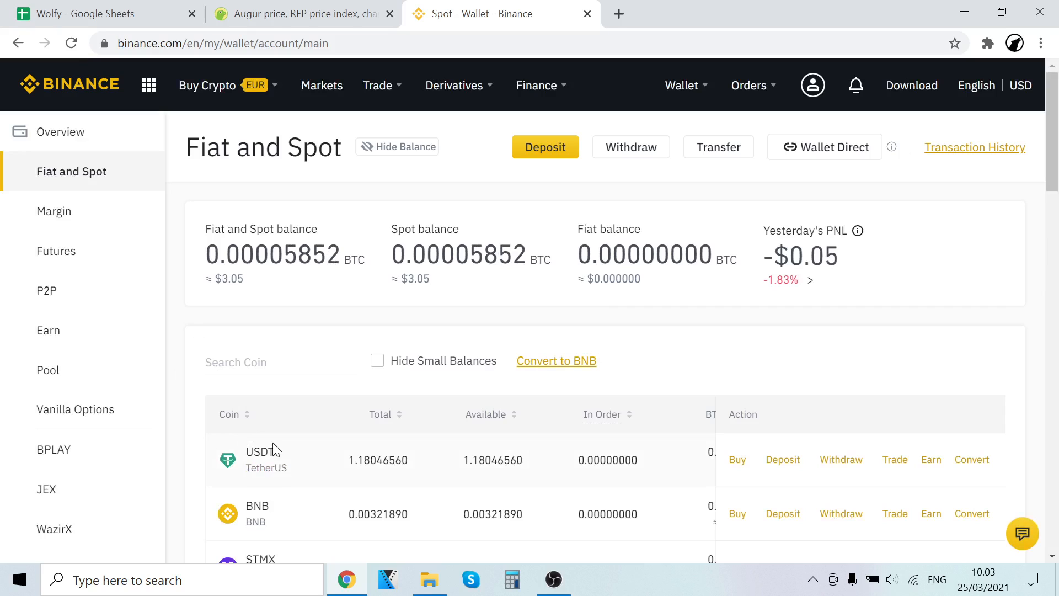
mouse_move(265, 467)
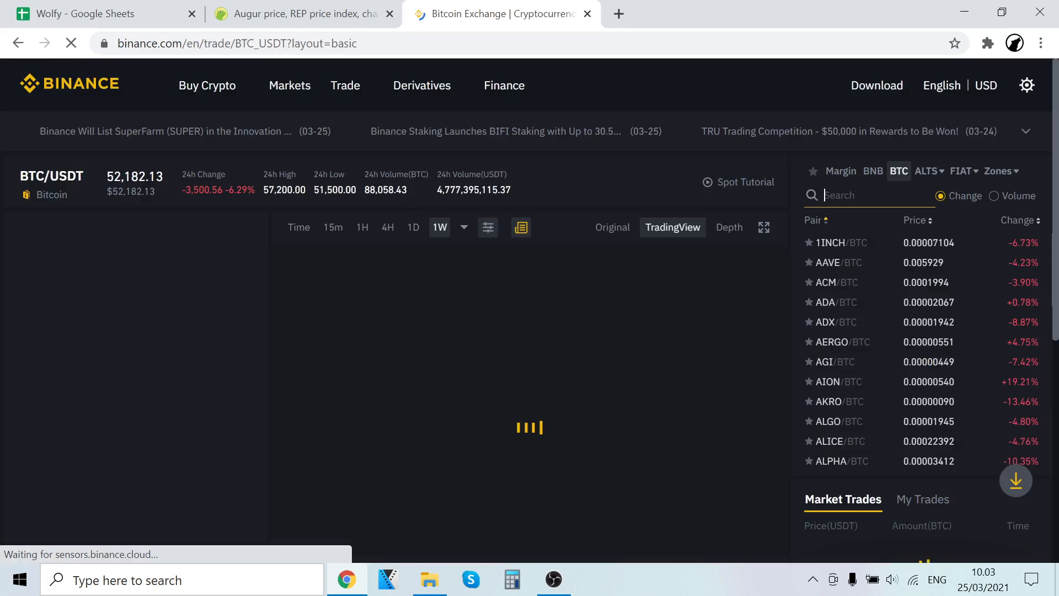
Search 'rep', select the REP/ETH pair, and scroll toward its order form.
text(rep)
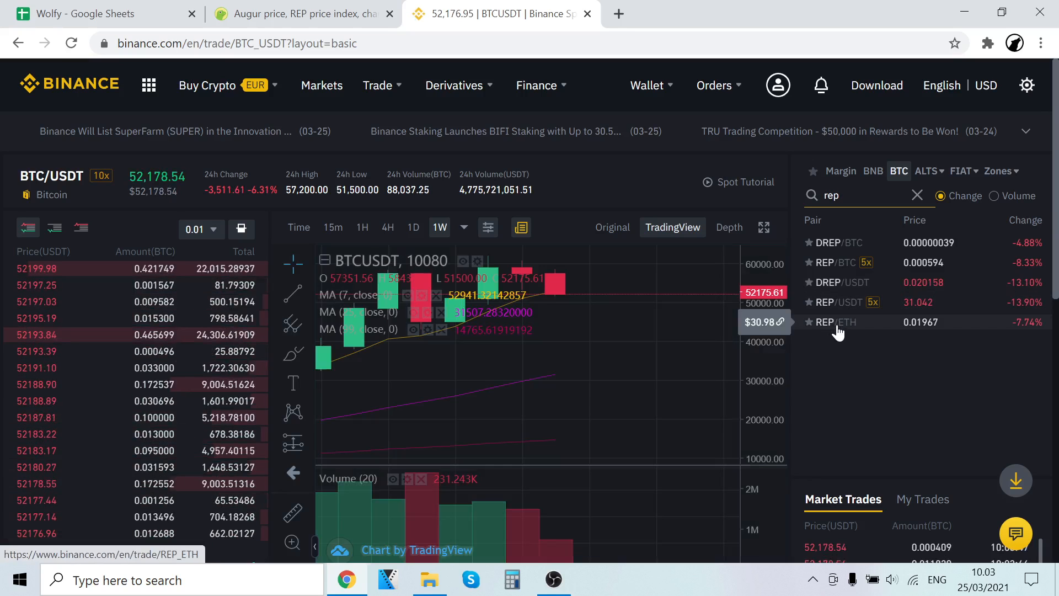
click(833, 322)
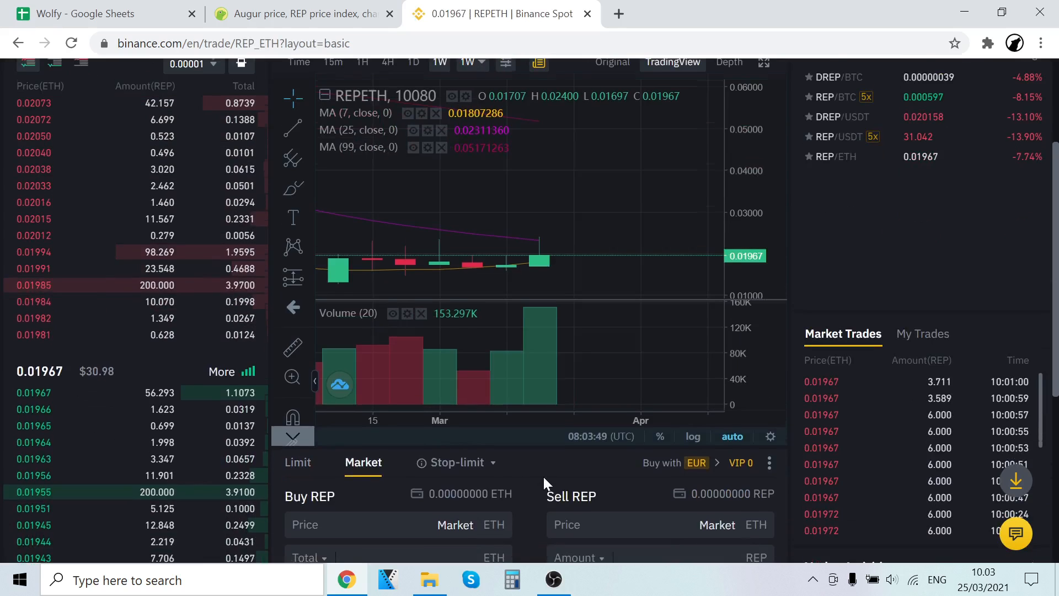
scroll(down, 3)
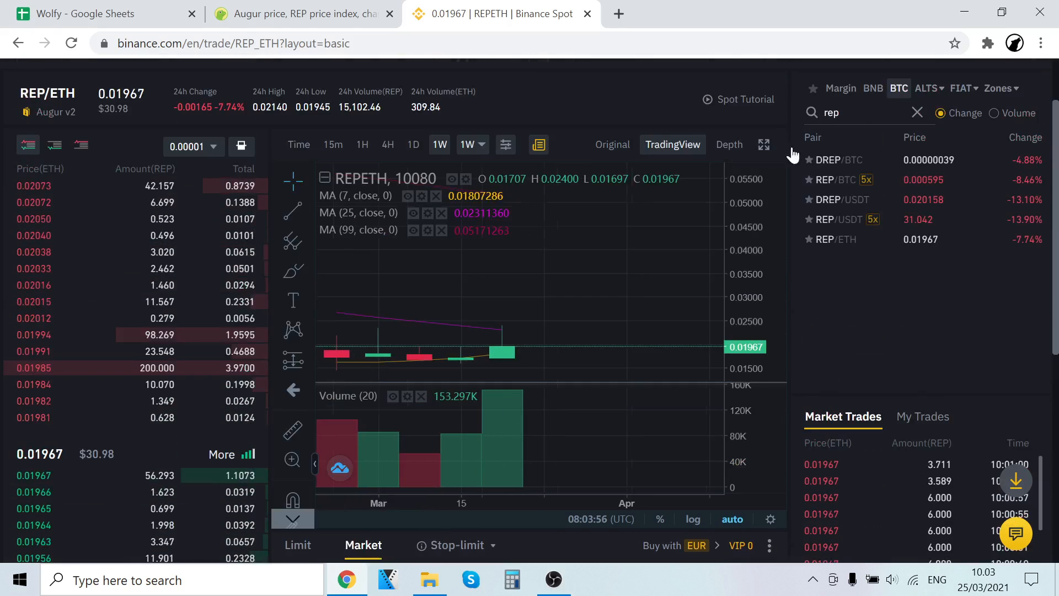
Open Wallet > Fiat and Spot again, still showing 1.18046560 USDT.
click(647, 85)
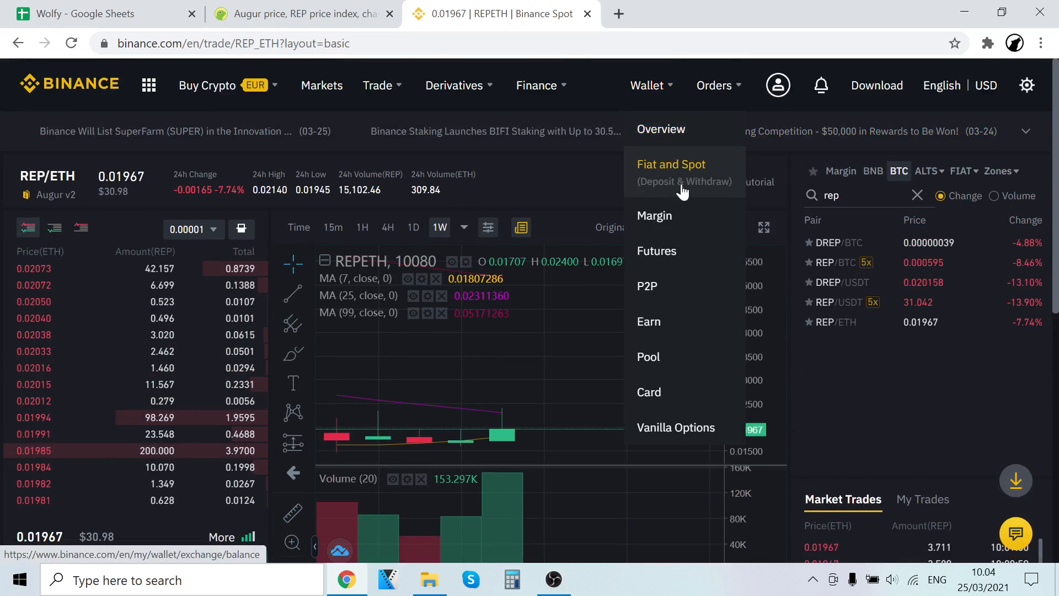
mouse_move(675, 185)
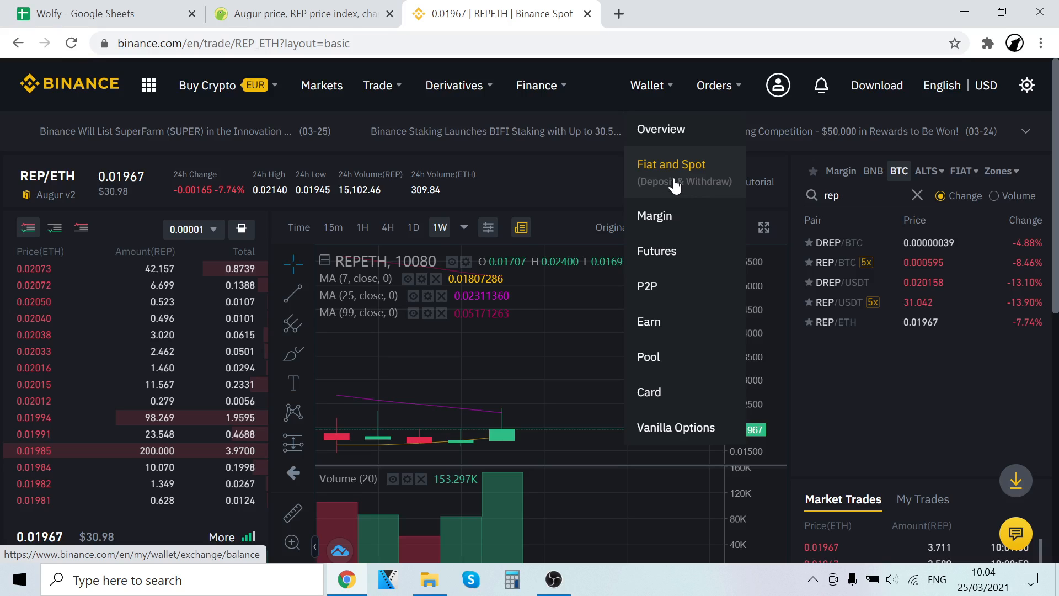
click(670, 165)
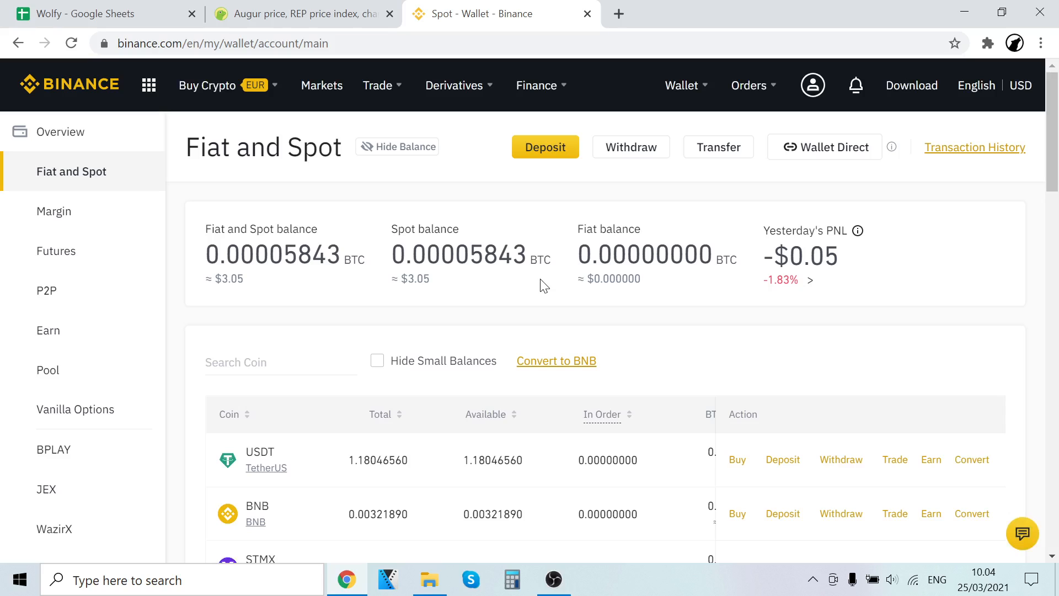
mouse_move(555, 304)
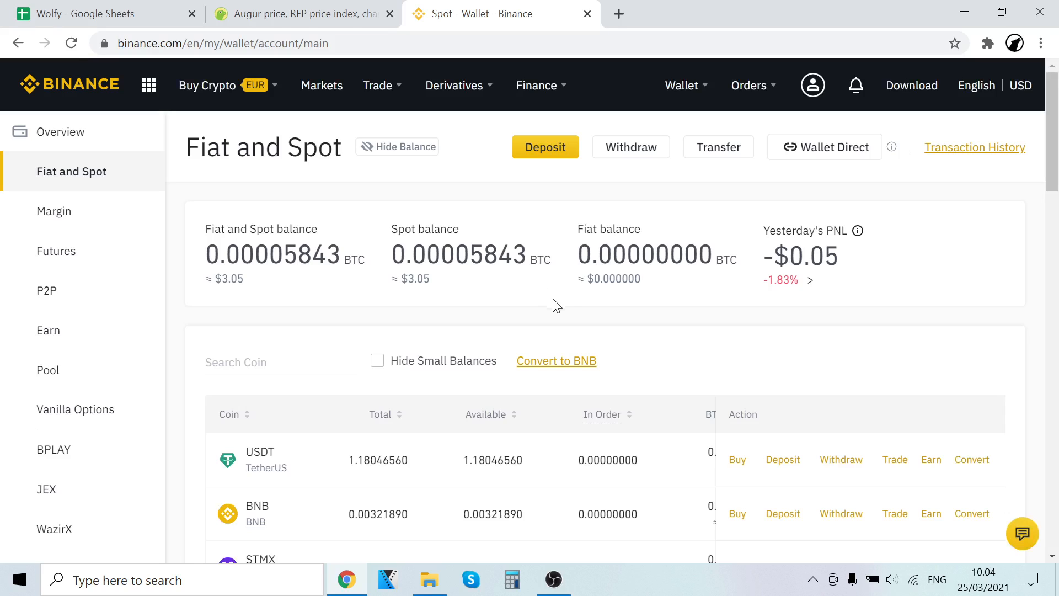
click(552, 580)
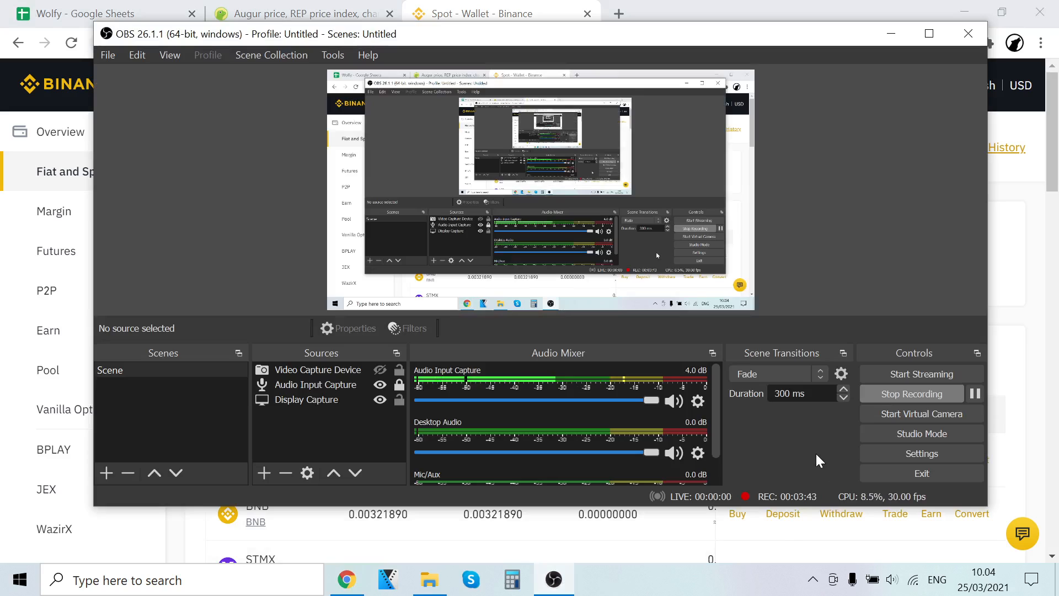
mouse_move(921, 413)
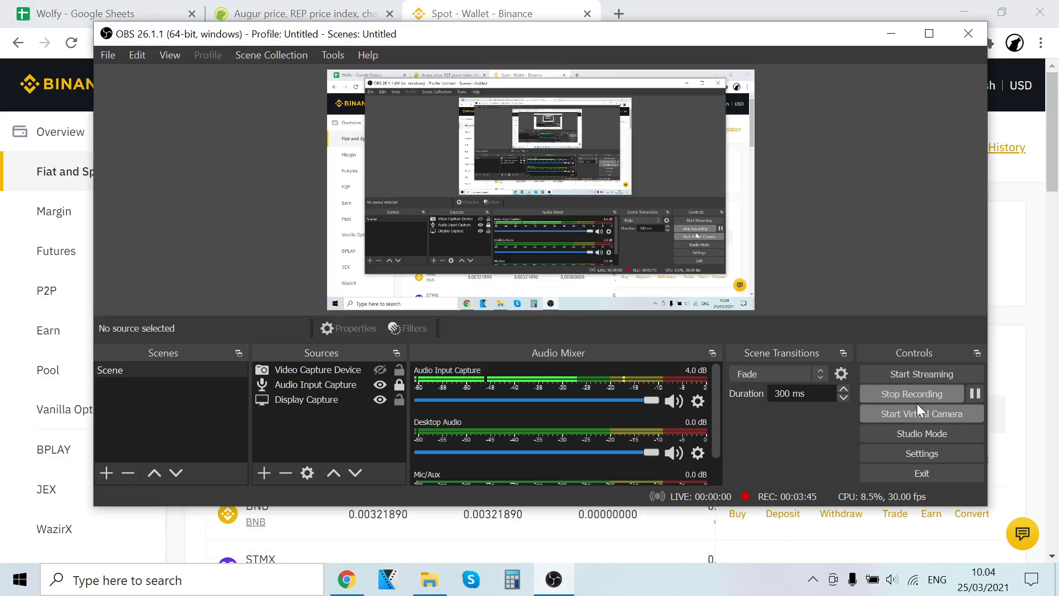